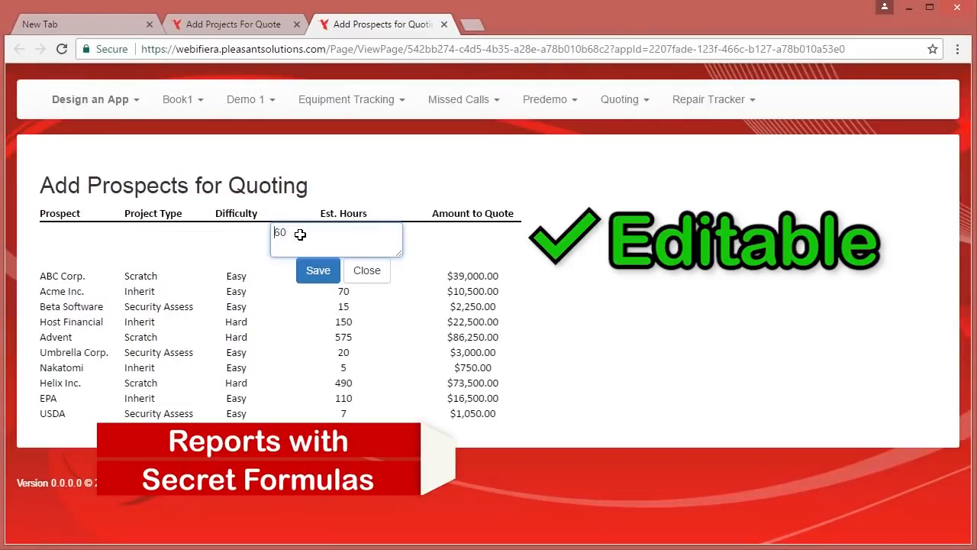
Save a prospect's new Est. Hours, approve timesheet entry 43, view an equipment row's chat and attach notice.txt.
click(318, 270)
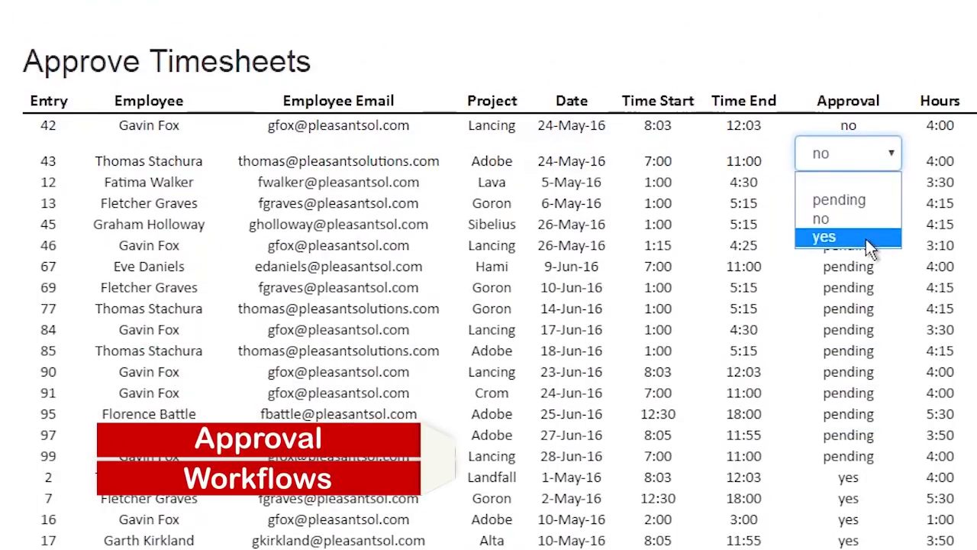
click(825, 235)
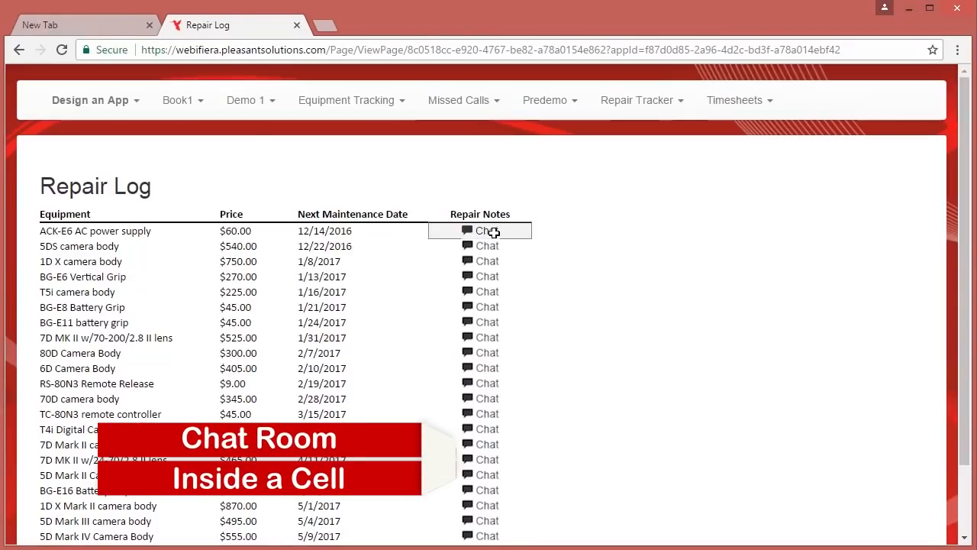
click(482, 230)
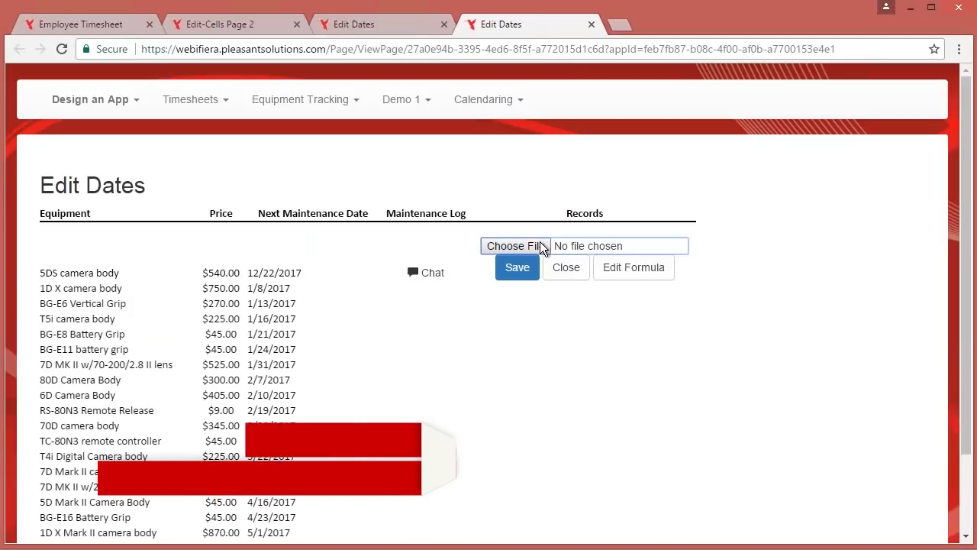
click(515, 244)
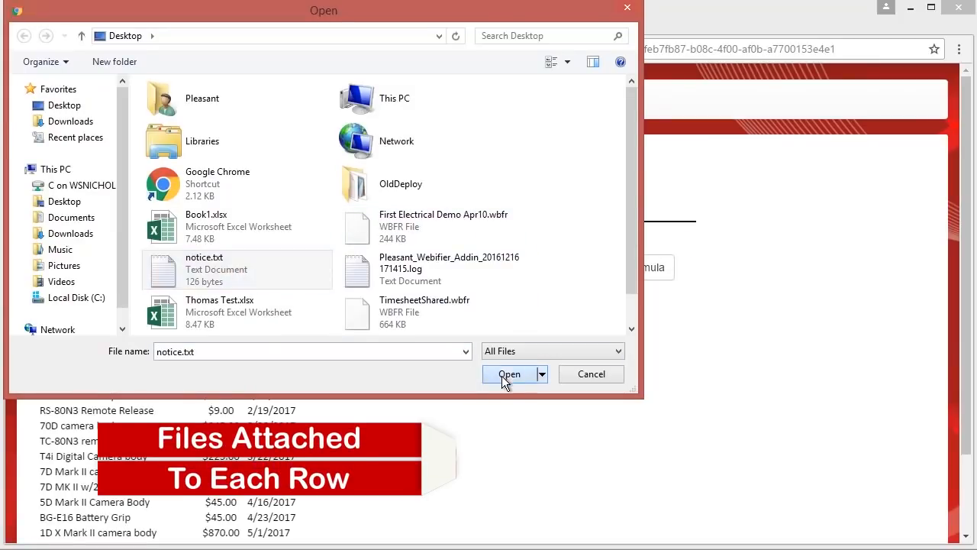
click(509, 374)
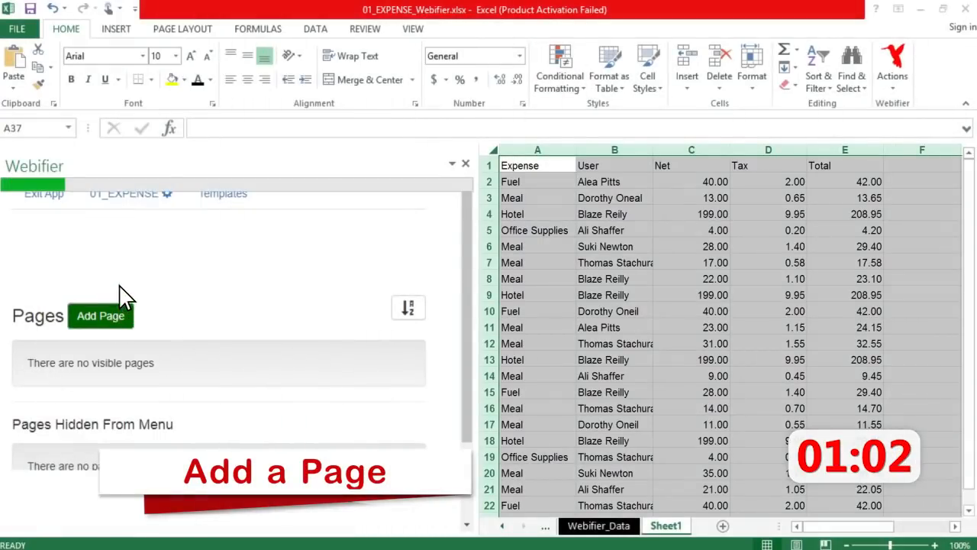
Save a new Report page from Sheet1 and give the expense table header a black fill.
click(101, 317)
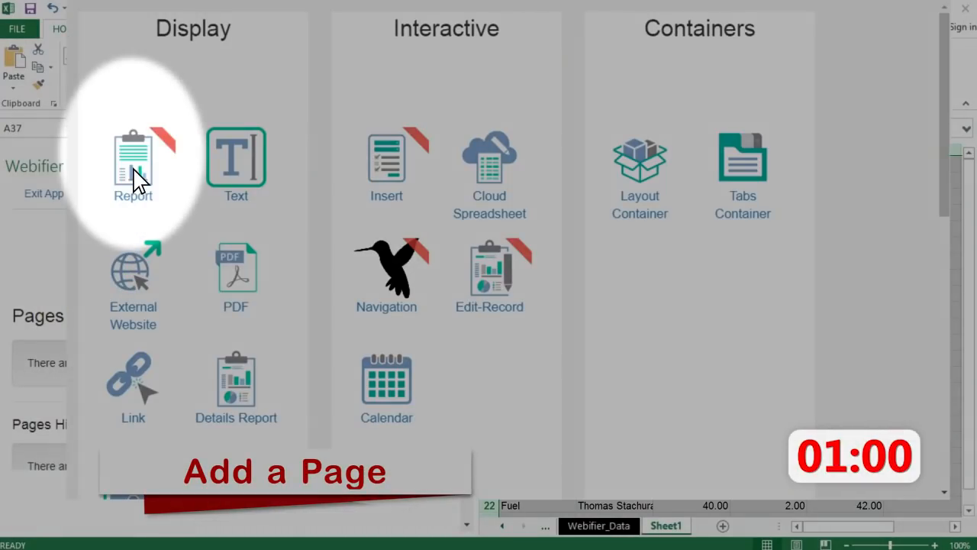
click(133, 160)
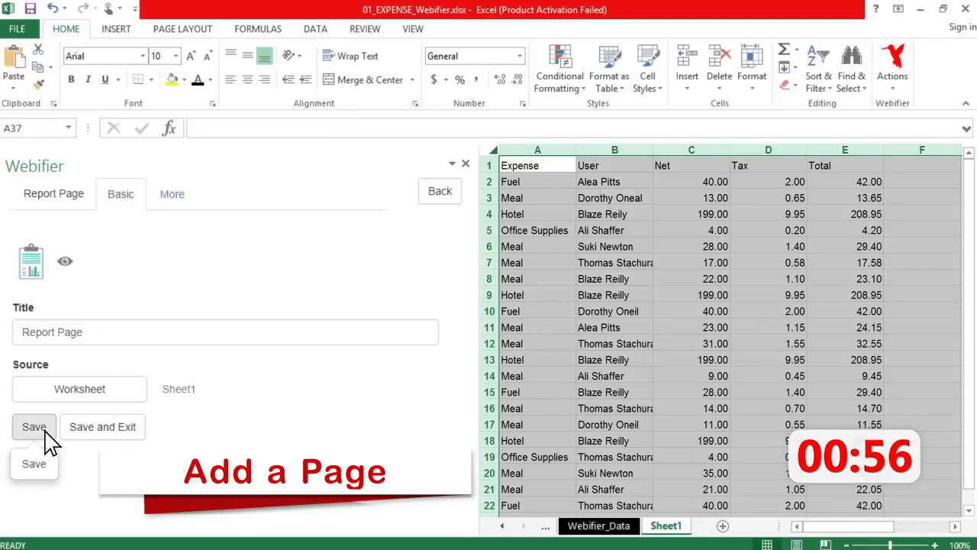
click(33, 428)
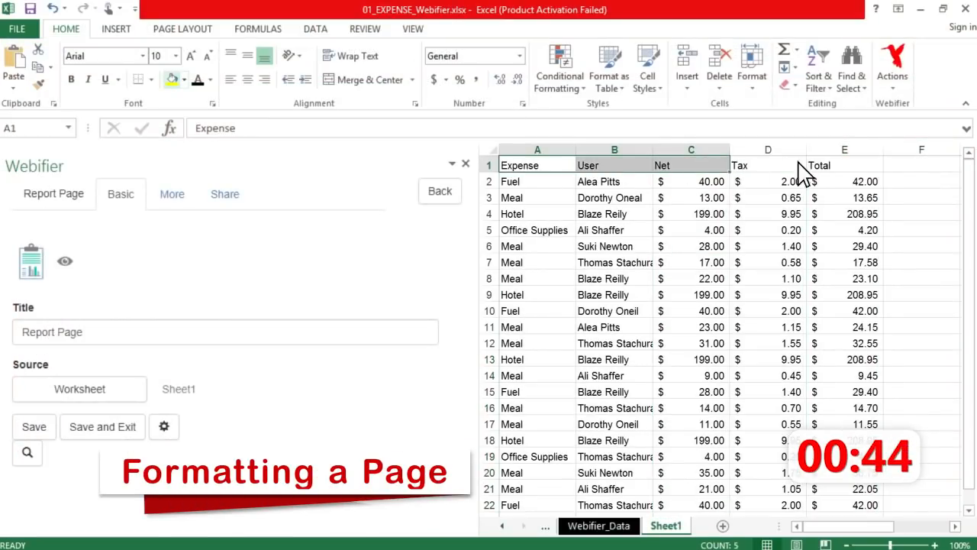
click(186, 80)
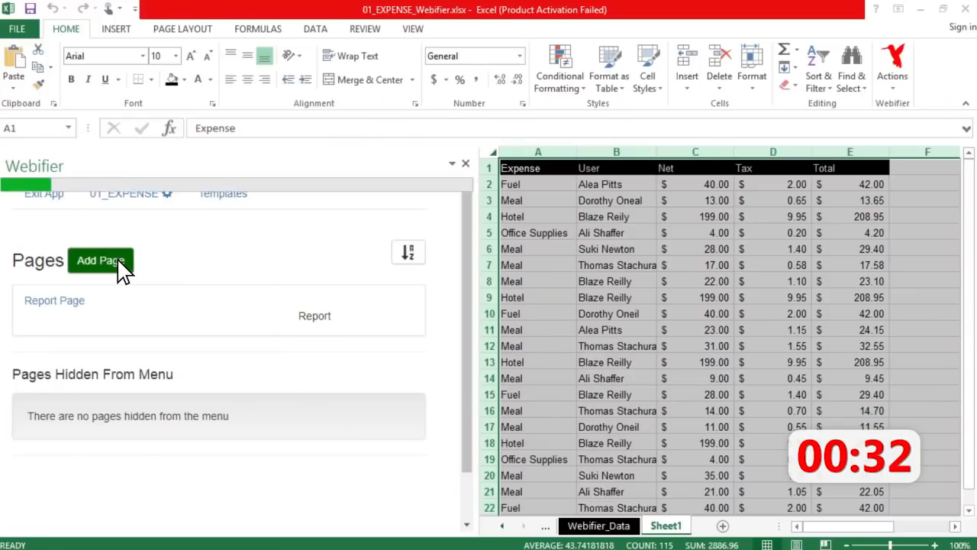
Save a new Insert page from Sheet1 and enter a Net value of 13.75 in its browser form.
click(101, 259)
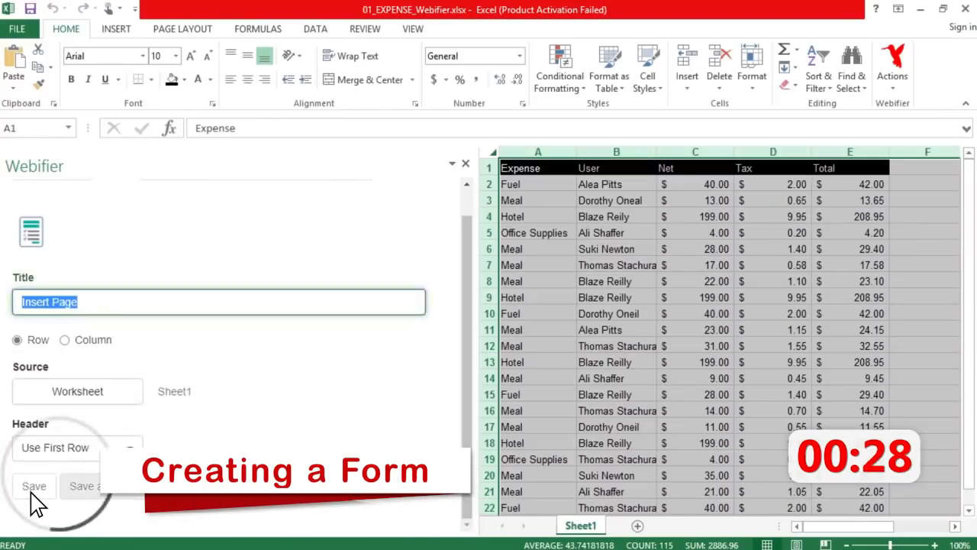
click(34, 486)
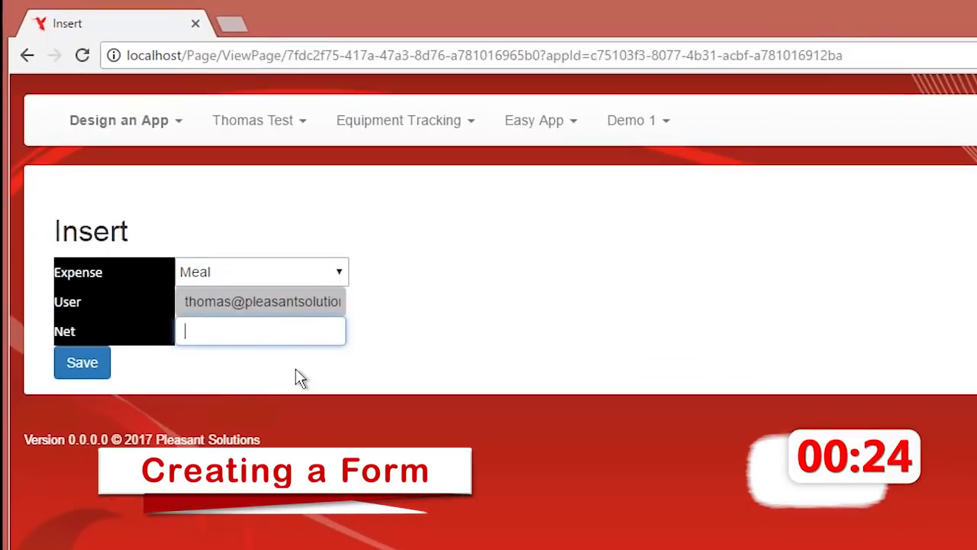
text(13.75)
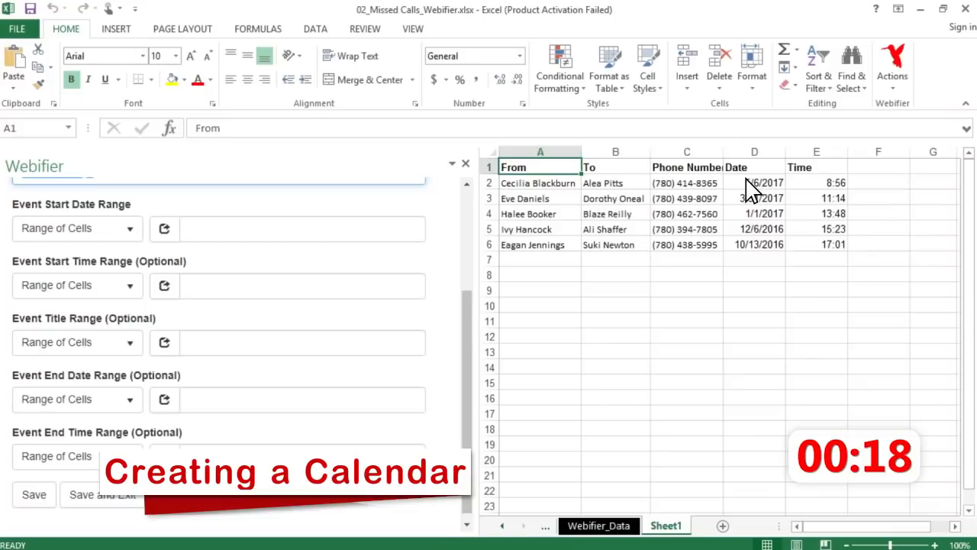
Use the call dates in Sheet1 D2:D6 as the calendar's Event Start Date Range.
drag(754, 184, 755, 245)
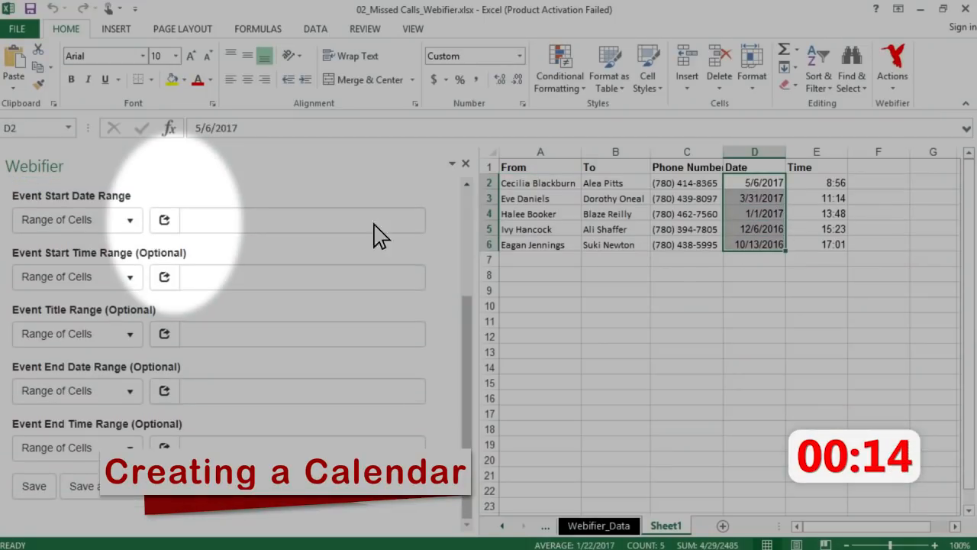
click(165, 220)
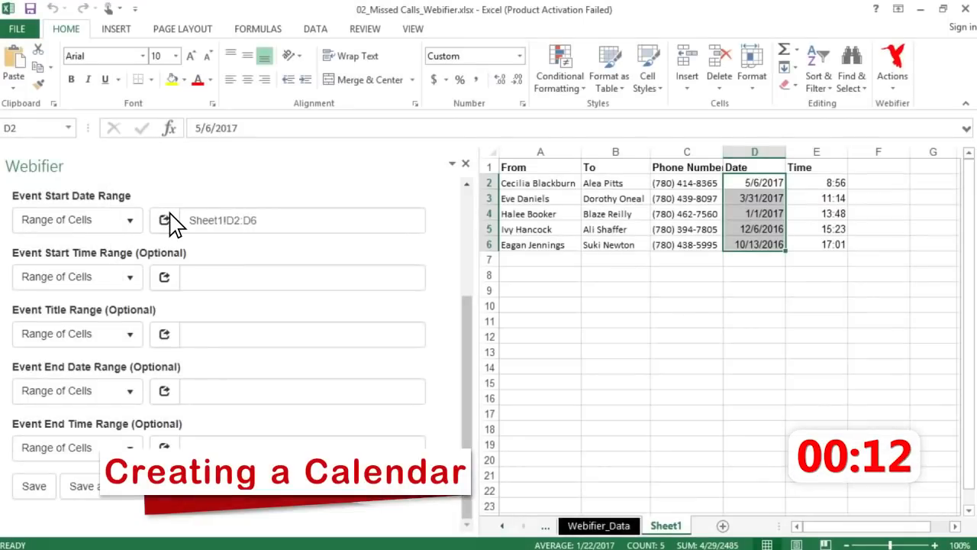
mouse_move(405, 208)
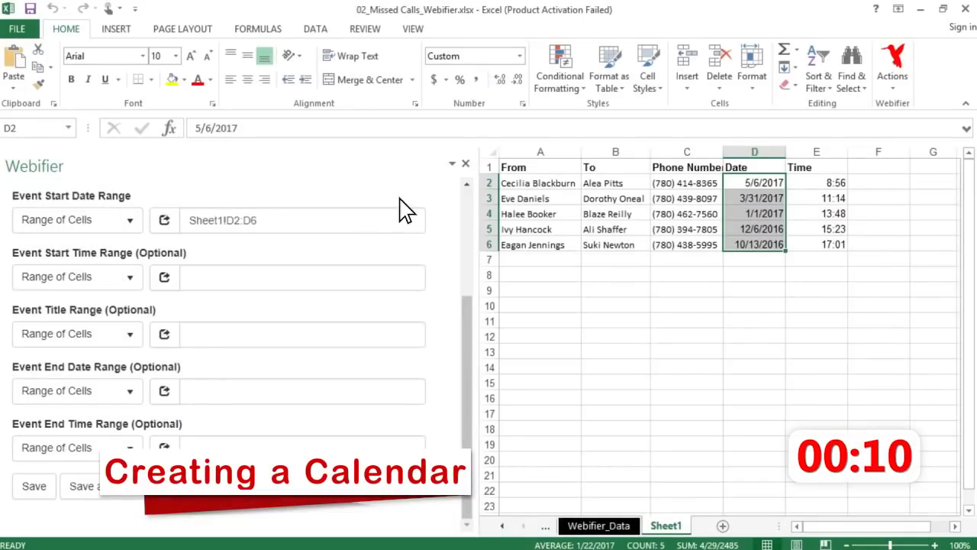
click(165, 333)
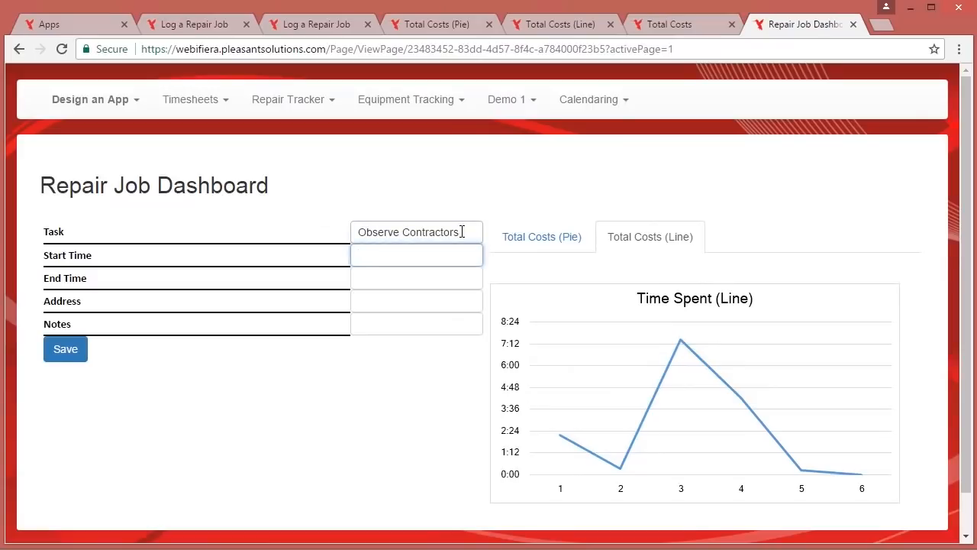
Enter the Observe Contractors task on the Repair Job Dashboard and save the record.
text(Contractor was late by 1)
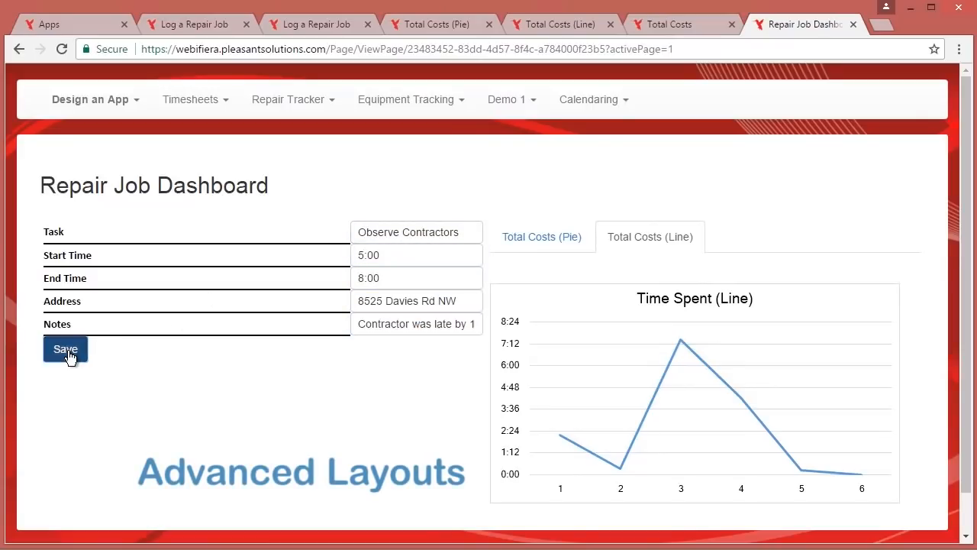
click(64, 348)
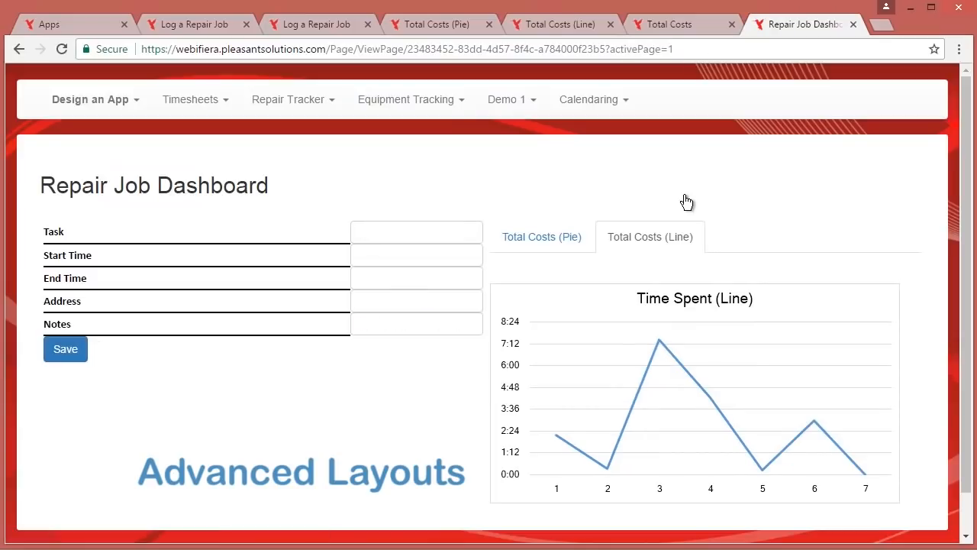
click(64, 348)
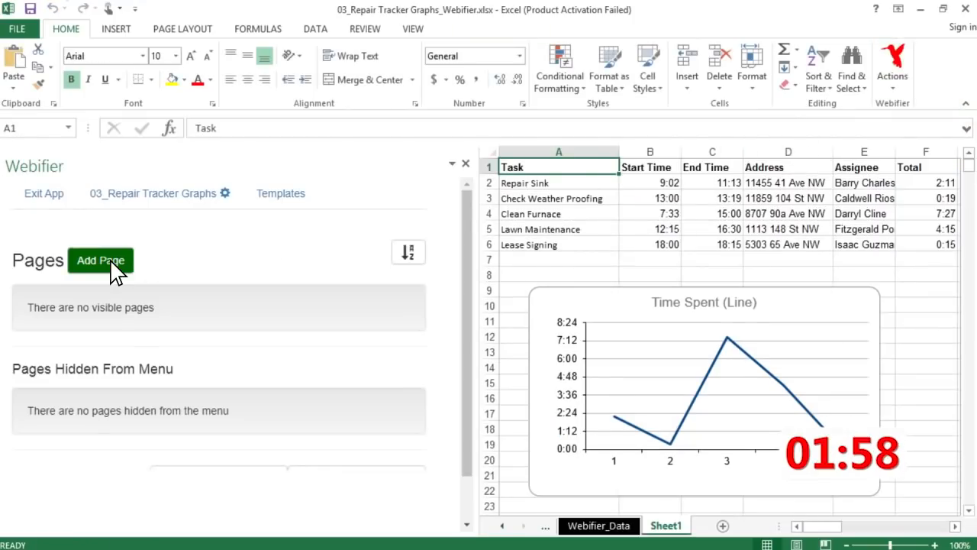
Save a new Insert page titled Log a Repair Job built from Sheet1.
click(101, 260)
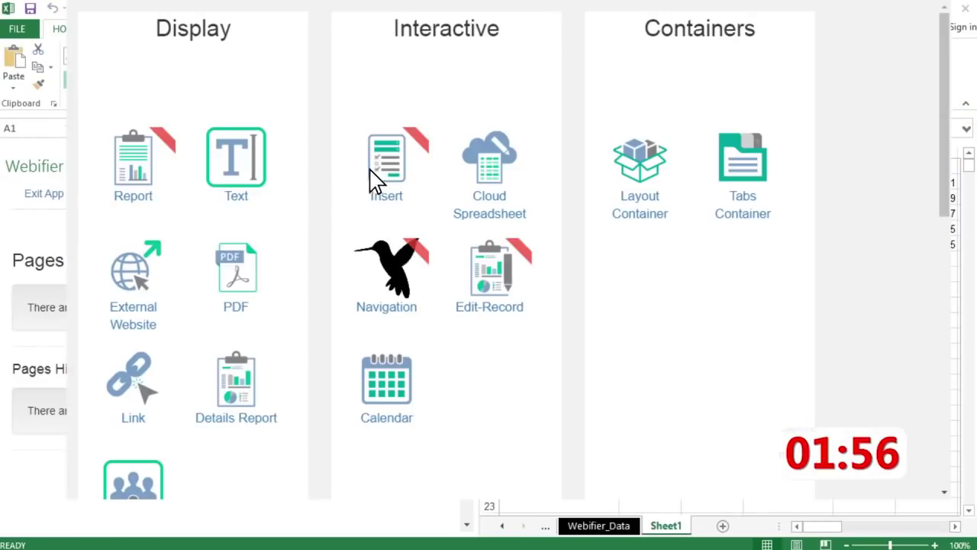
click(386, 156)
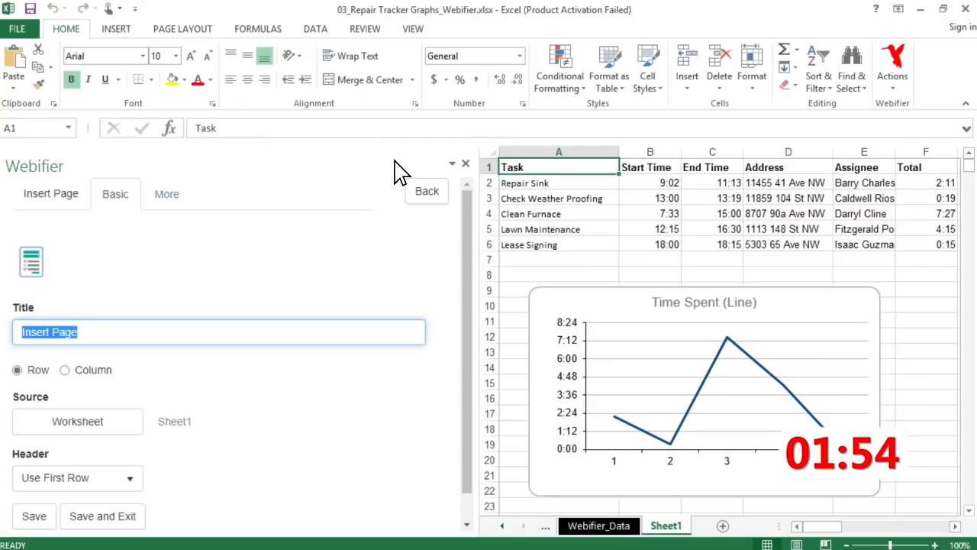
text(Log a Repair Job)
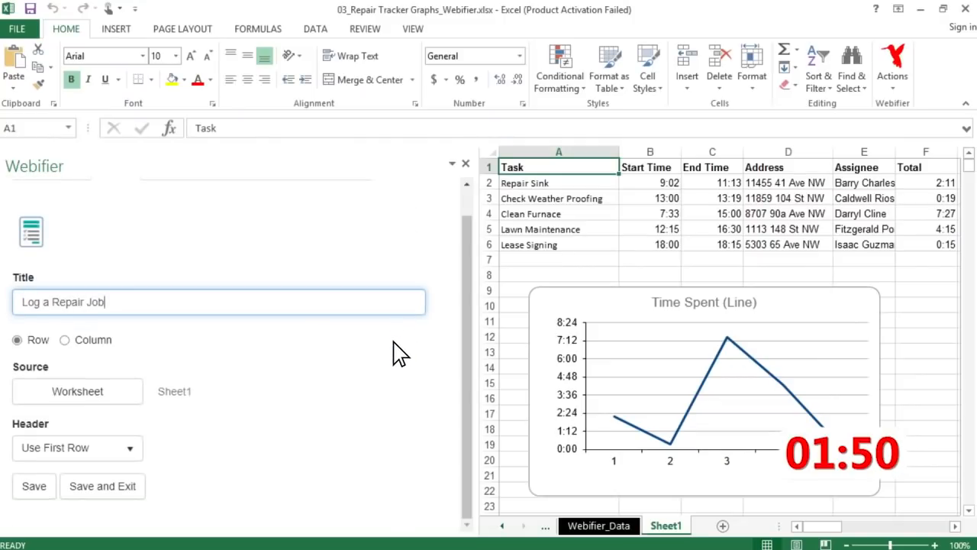
click(33, 486)
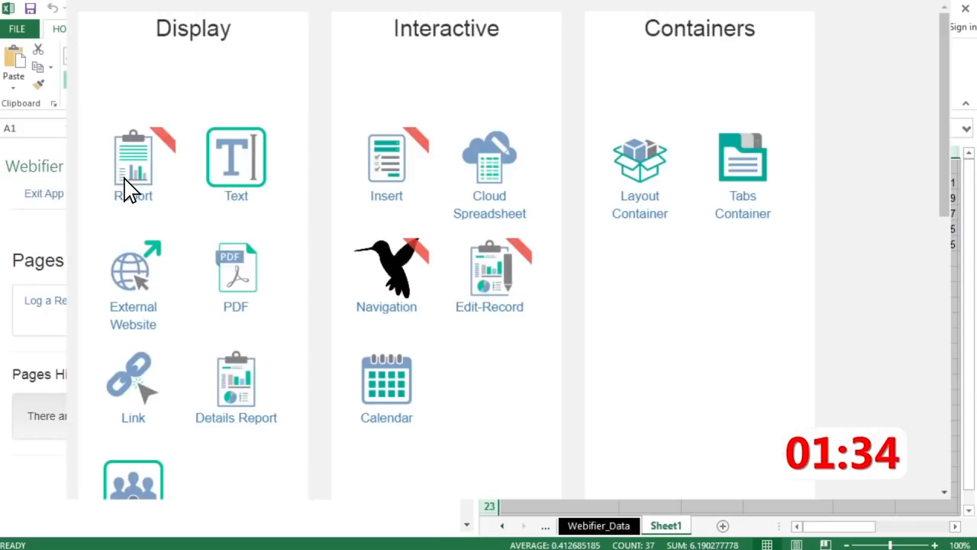
Save a Report page titled Total Costs (Pie) sourced from the Sheet1 Time Spent (Pie) chart and exit to the page list.
click(133, 156)
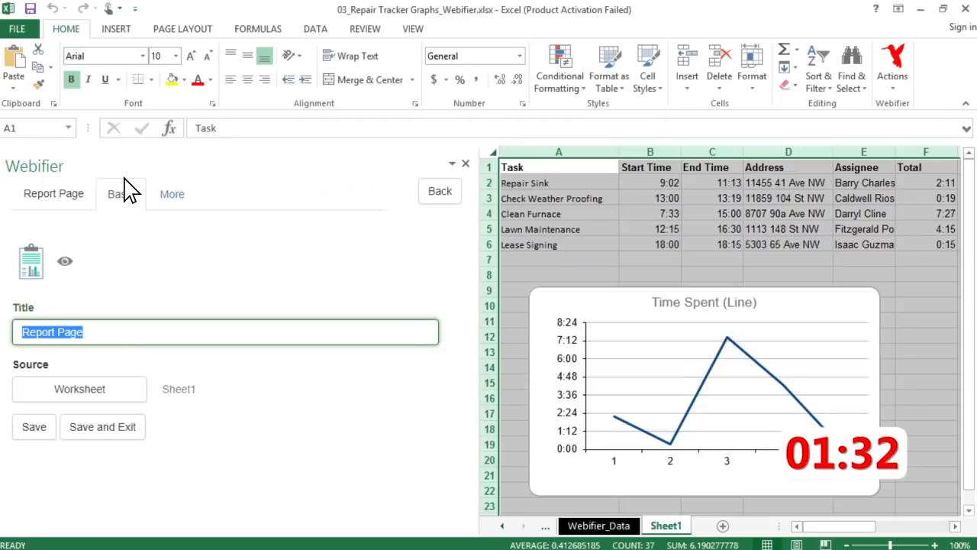
text(Total Costs (Pie))
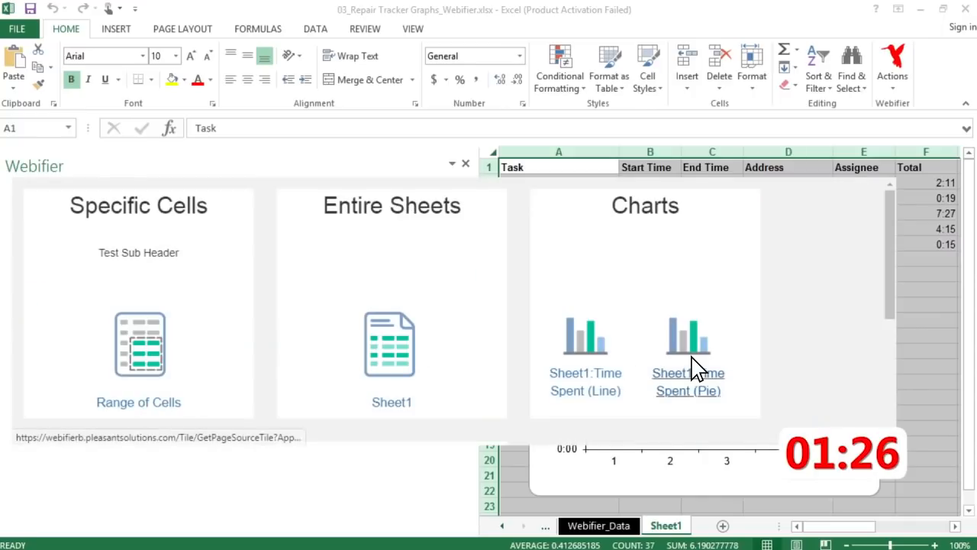
click(688, 382)
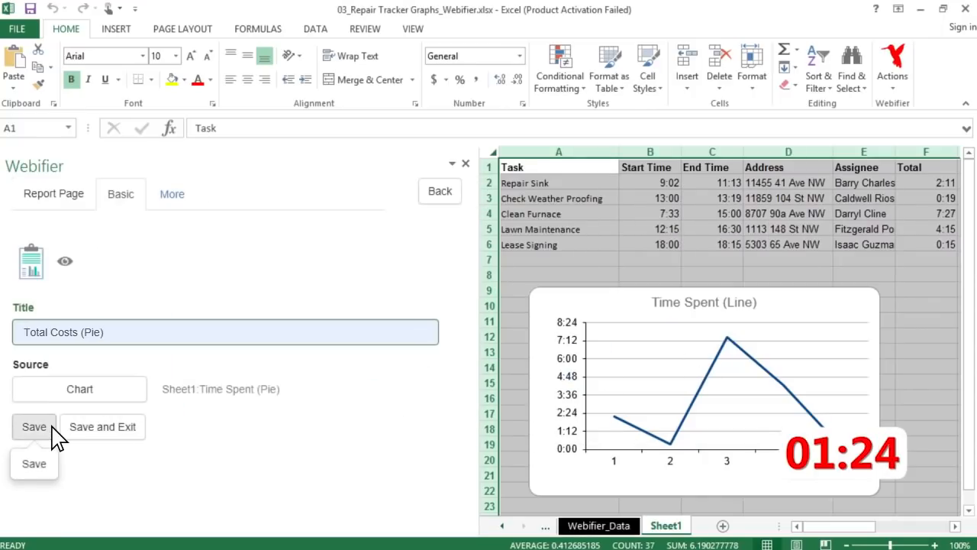
click(34, 428)
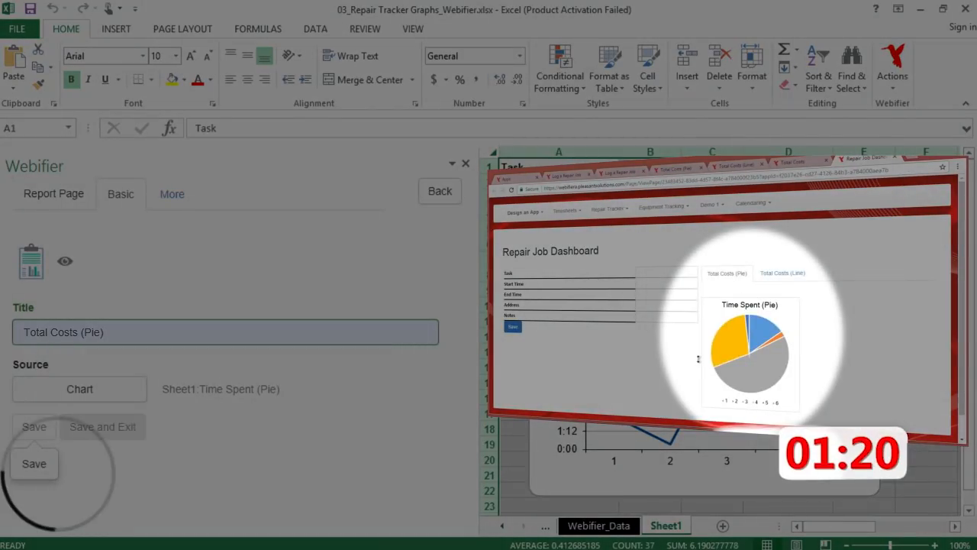
click(440, 191)
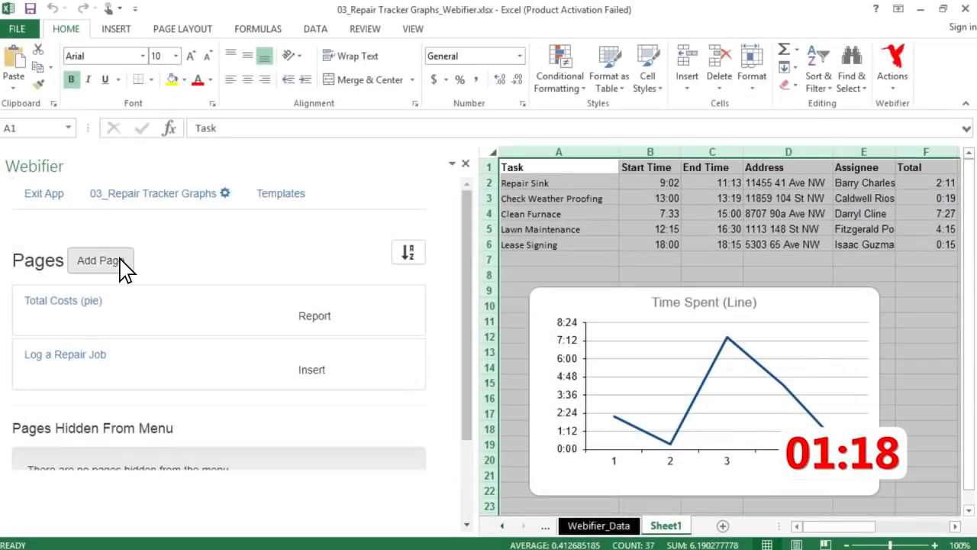
Start a Report page titled Total Costs (line) for the Time Spent (Line) chart.
click(101, 260)
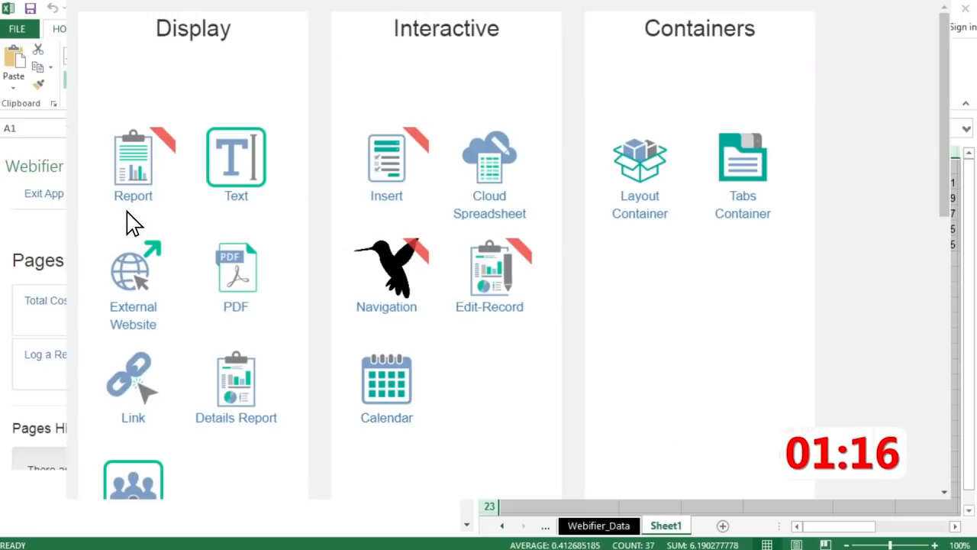
click(133, 157)
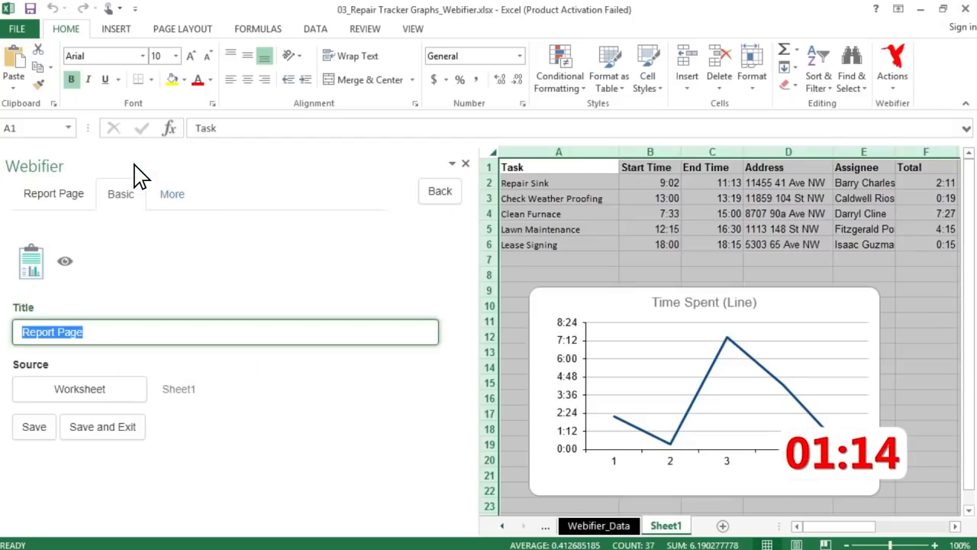
text(Total Costs (line))
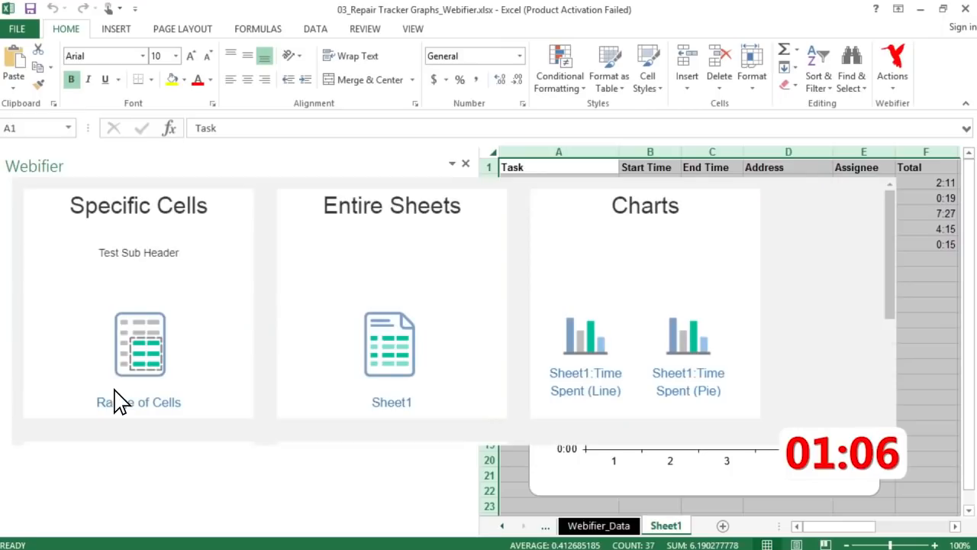
mouse_move(516, 360)
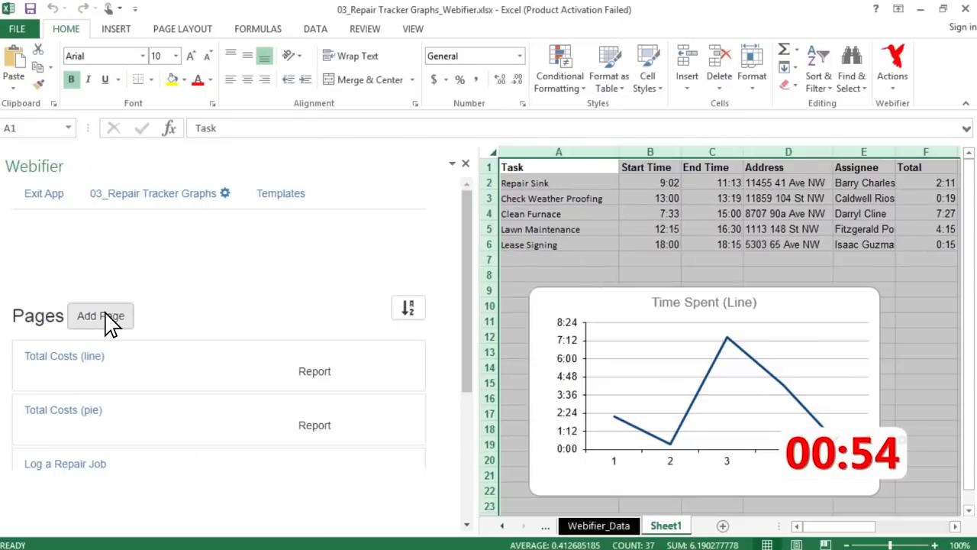
Add a Total Costs tabs container page holding the line and pie cost reports.
click(101, 316)
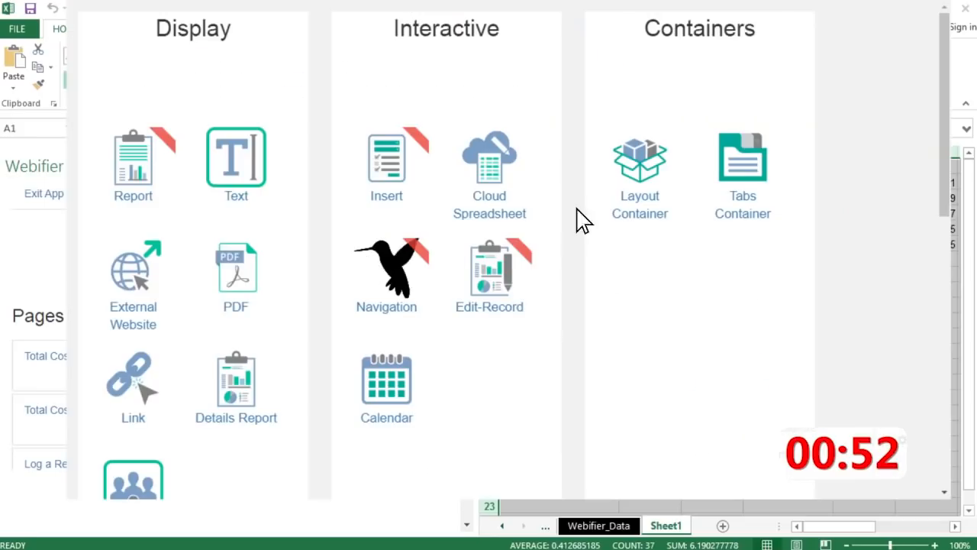
mouse_move(765, 184)
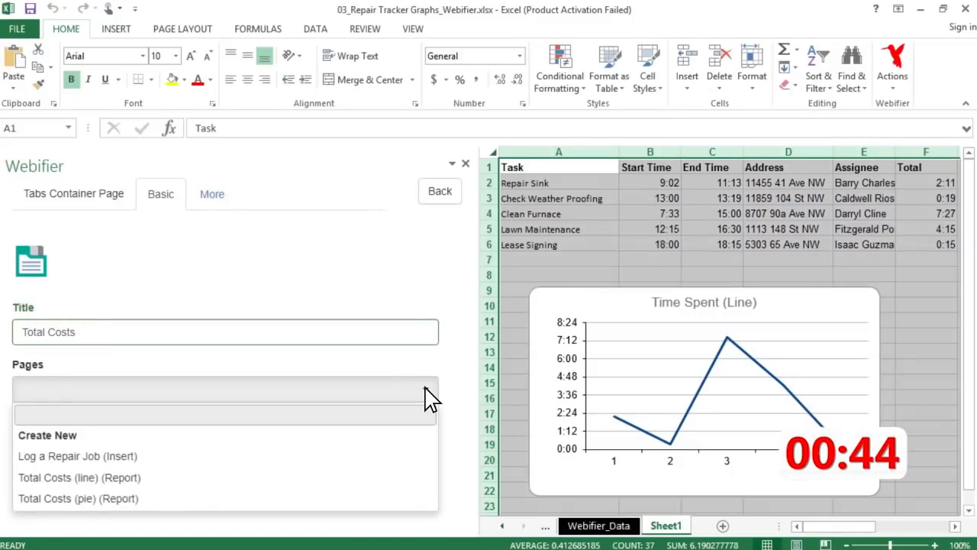
click(82, 477)
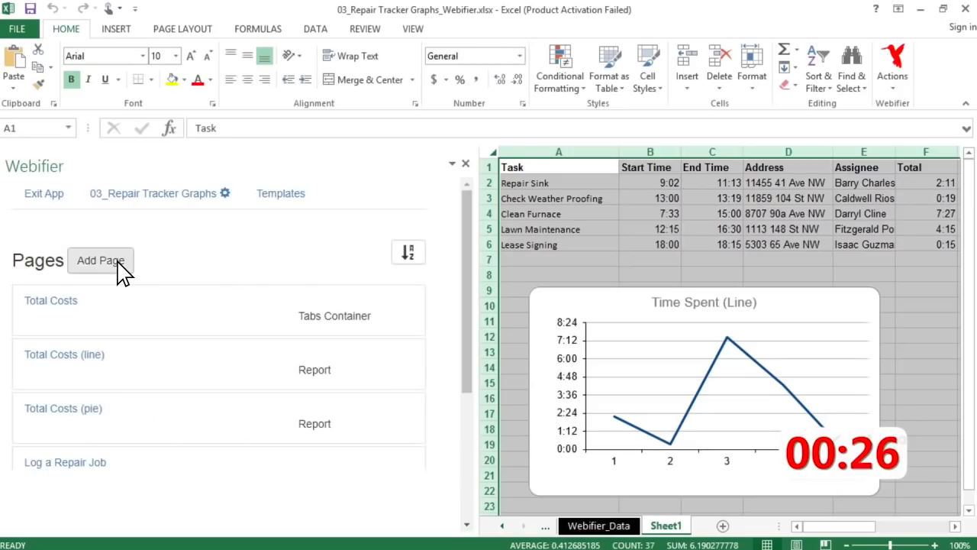
Add a Repair Job Dashboard layout page with Log a Repair Job and the Total Costs tabs in its columns.
click(101, 260)
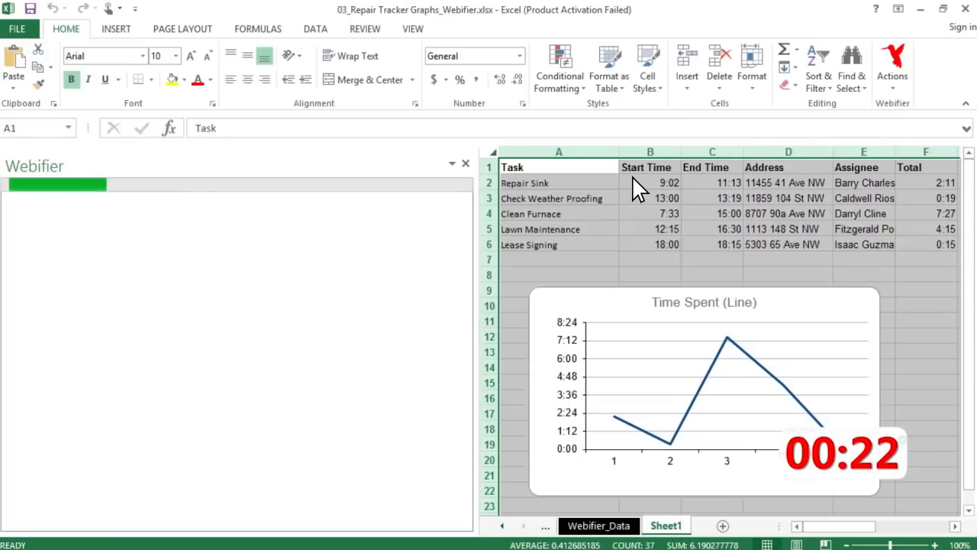
text(Repair Job Dashboard)
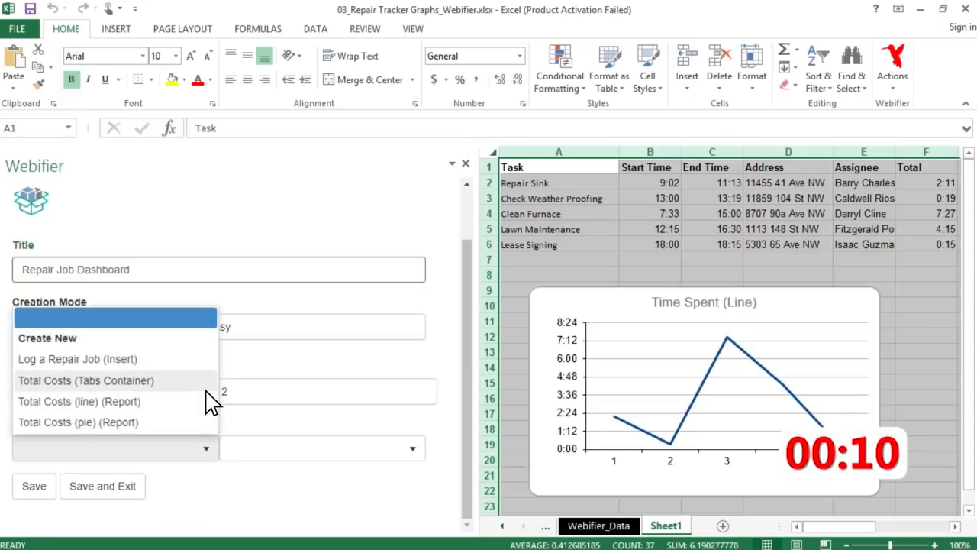
mouse_move(193, 363)
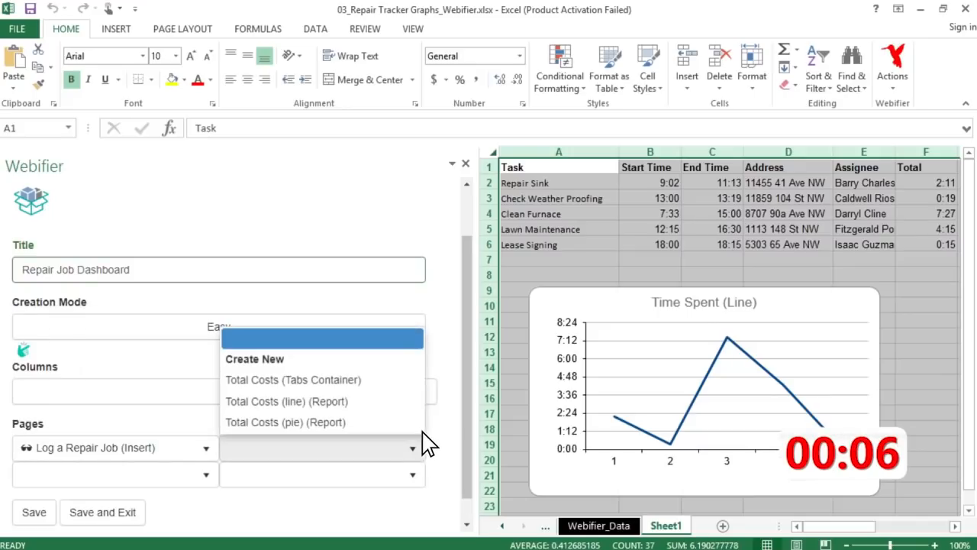
mouse_move(412, 400)
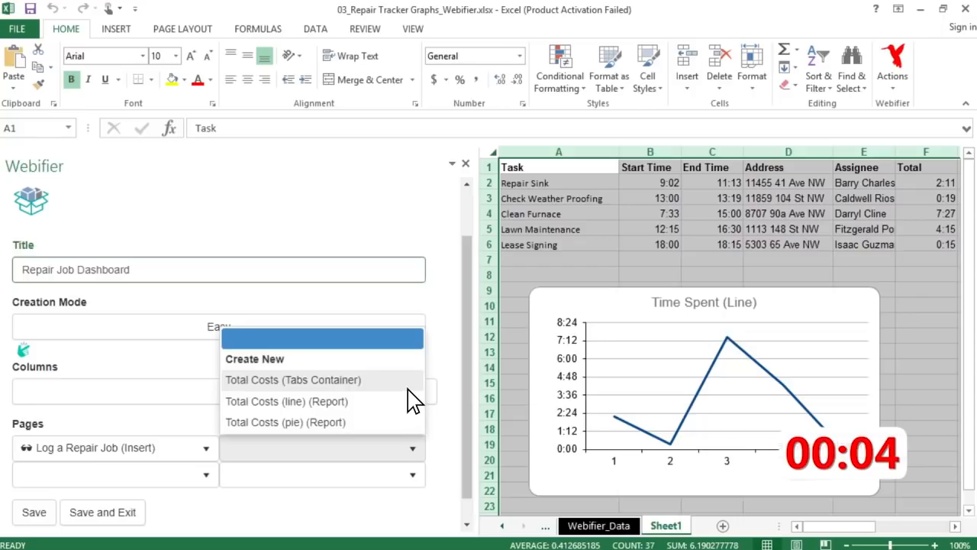
click(293, 379)
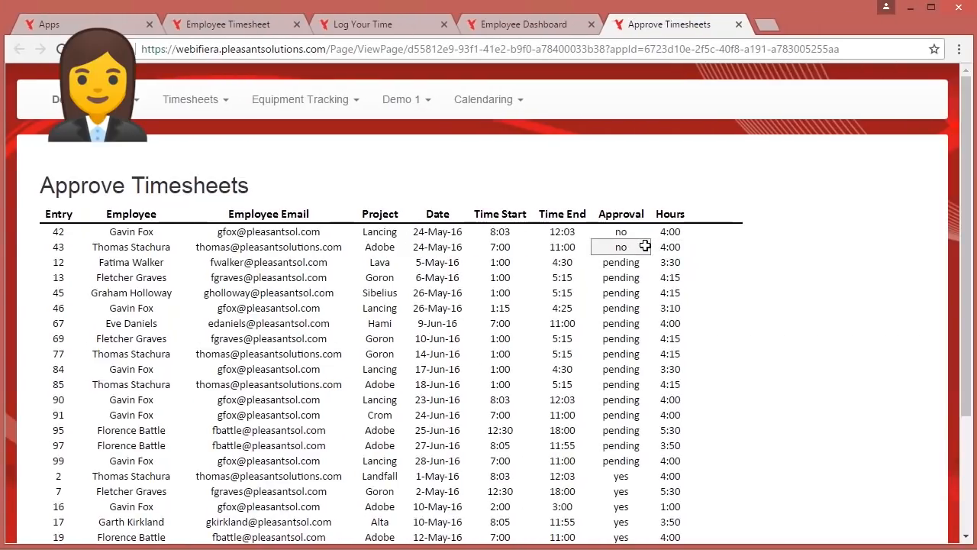
Set the Approval of timesheet entry 43 to yes from the dropdown.
click(620, 248)
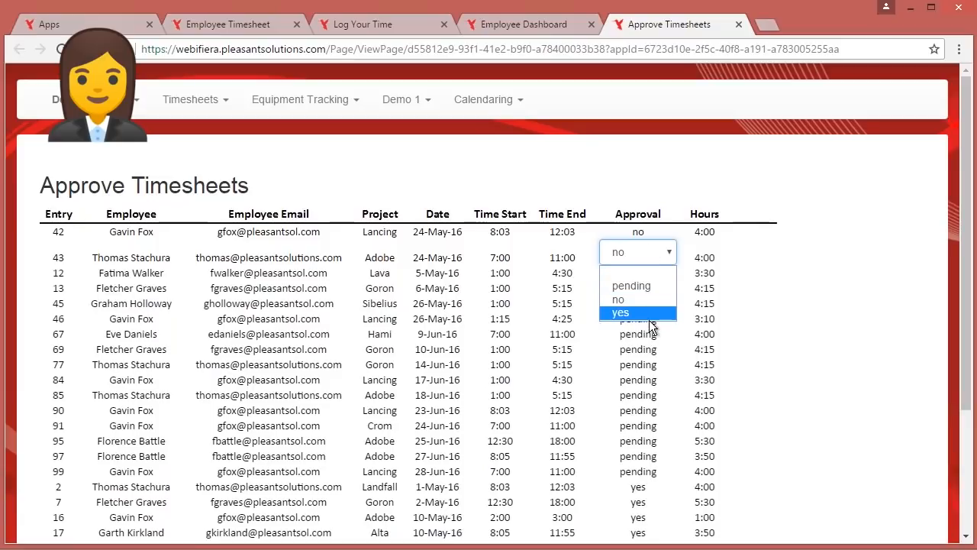
click(620, 312)
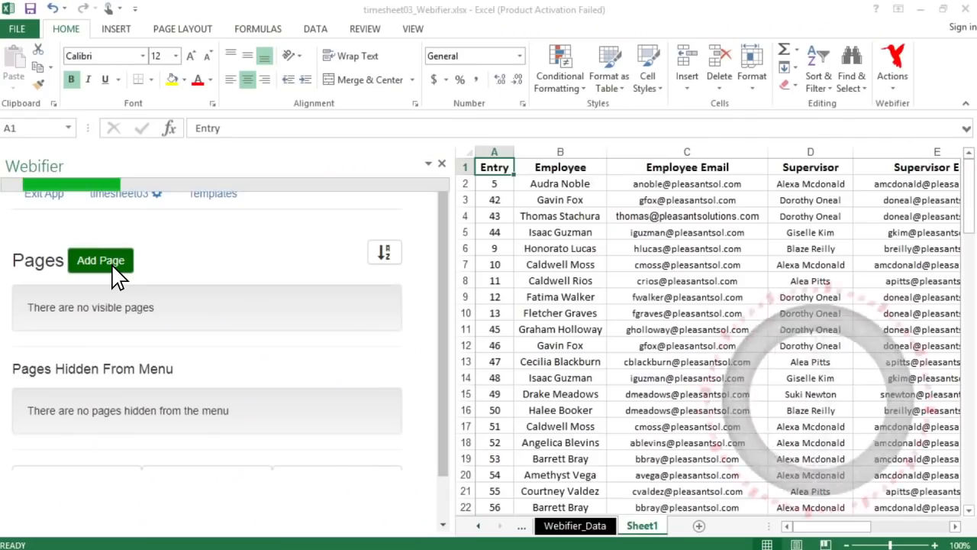
Add an Employee Timesheet report page filtered with ISLOGGEDINWEBUSER(C).
click(101, 260)
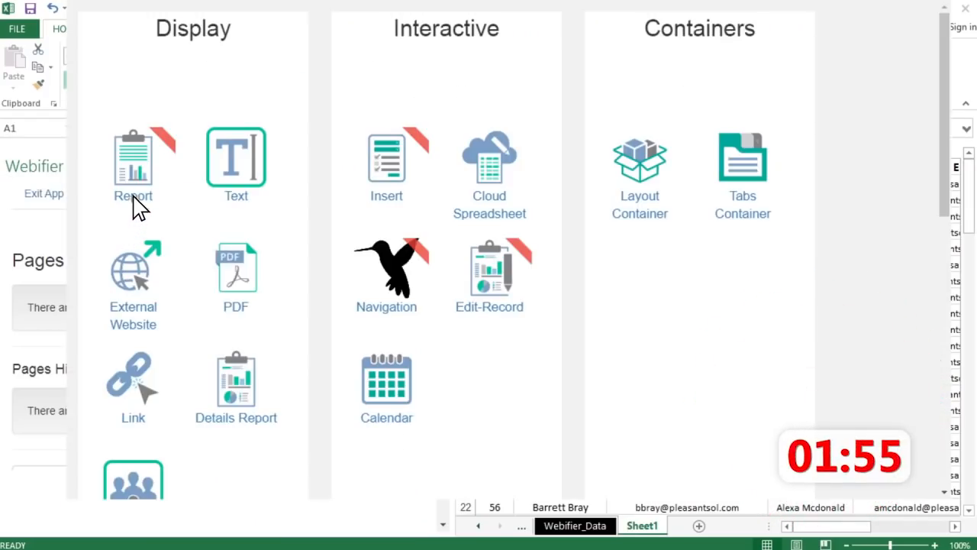
click(131, 157)
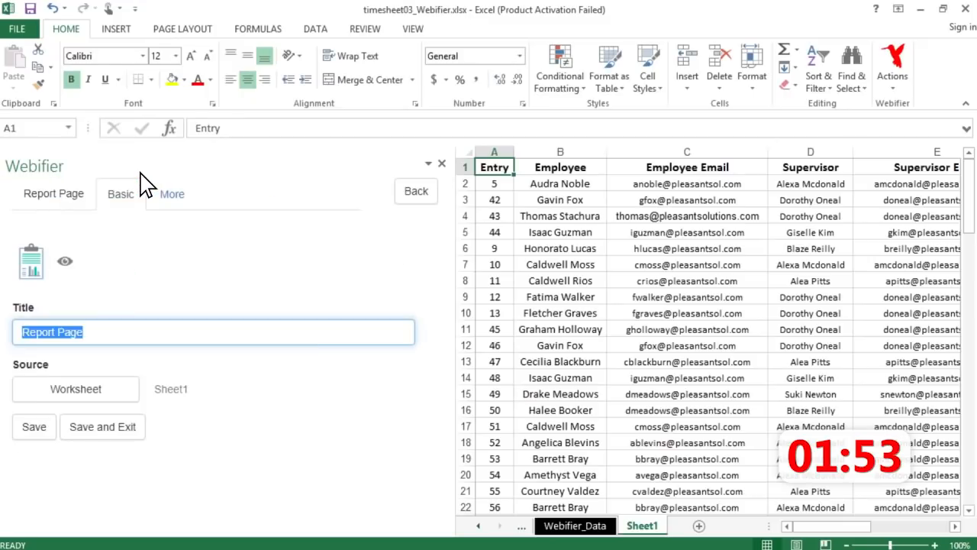
text(Employee)
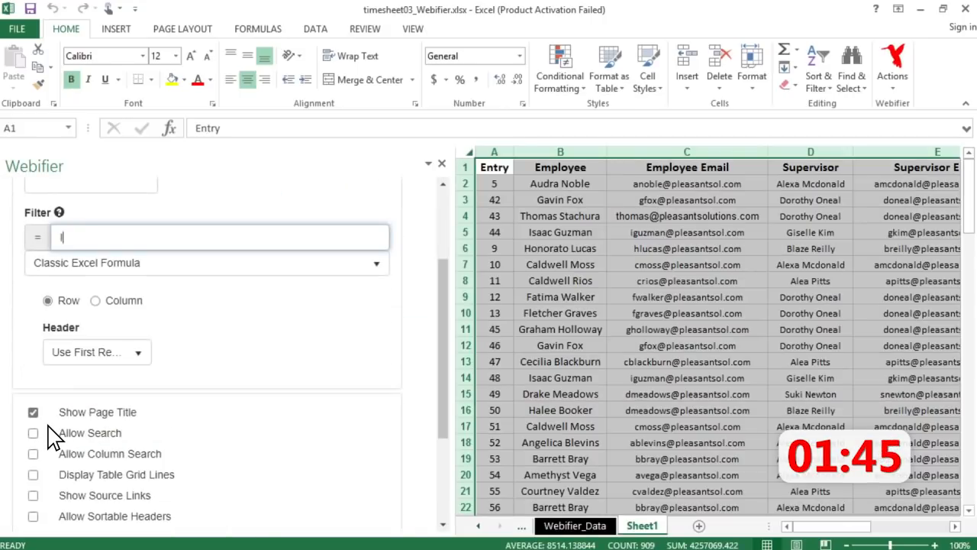
text(ISLOGGEDINWEBUSER(C))
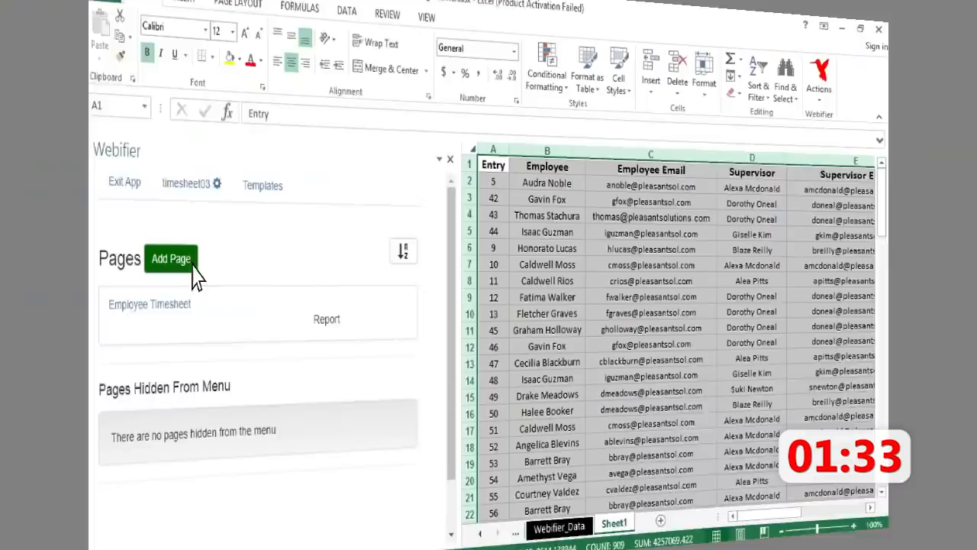
Add the Log Your Time insert page to the timesheet app.
click(172, 258)
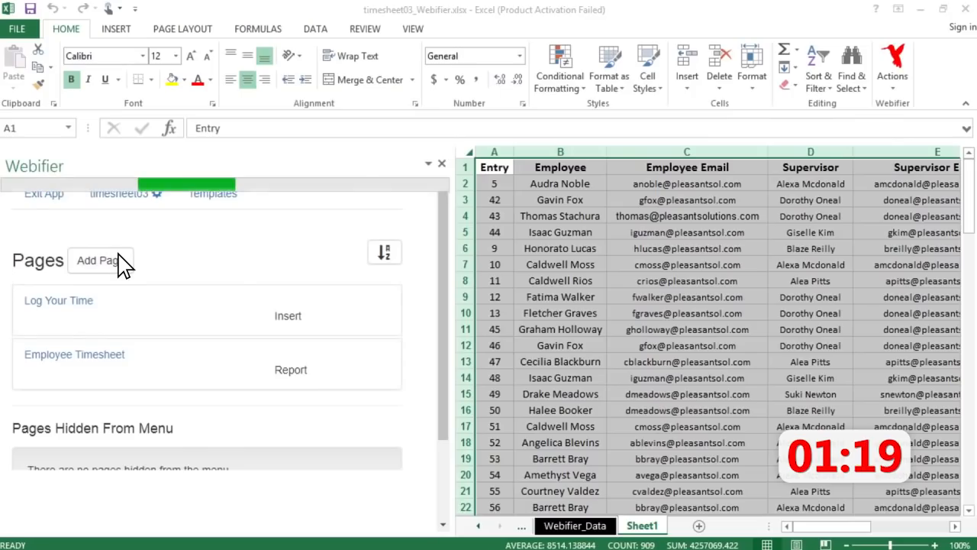
Add an Approve Timesheets edit-record page from Sheet1 filtered to J:J="pending".
click(100, 260)
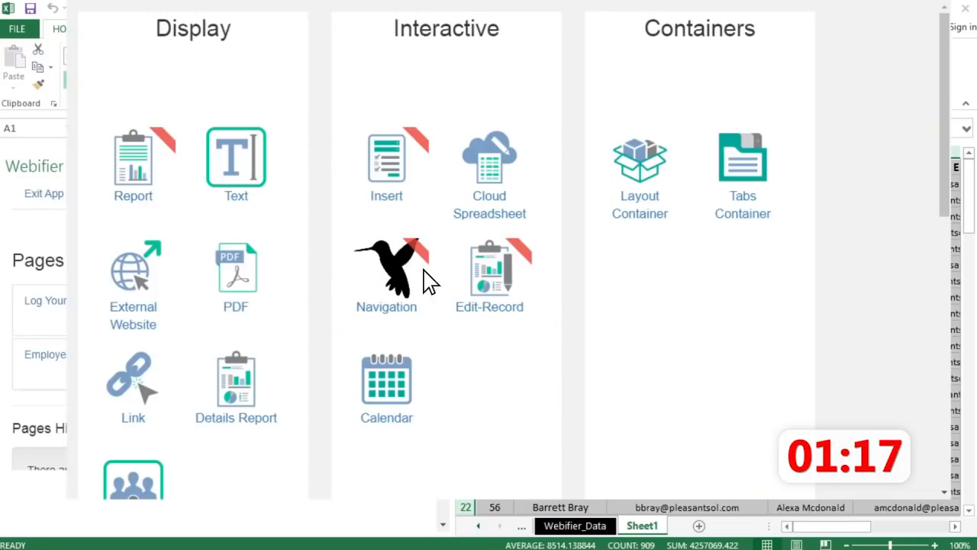
click(489, 272)
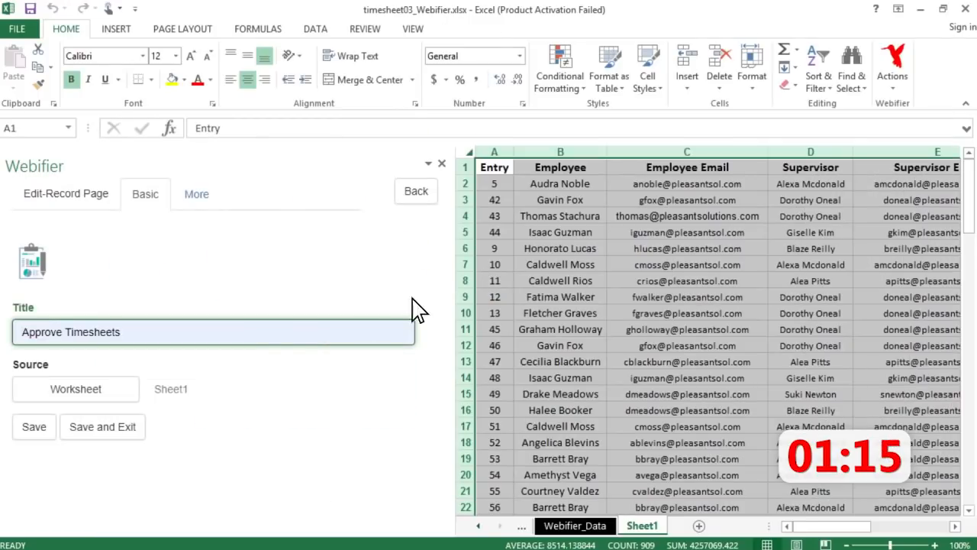
click(34, 428)
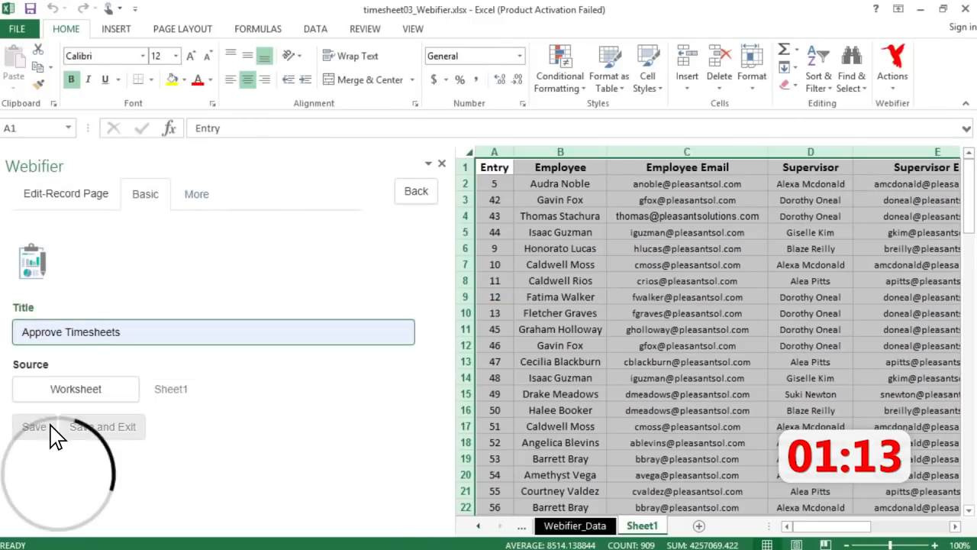
scroll(down, 3)
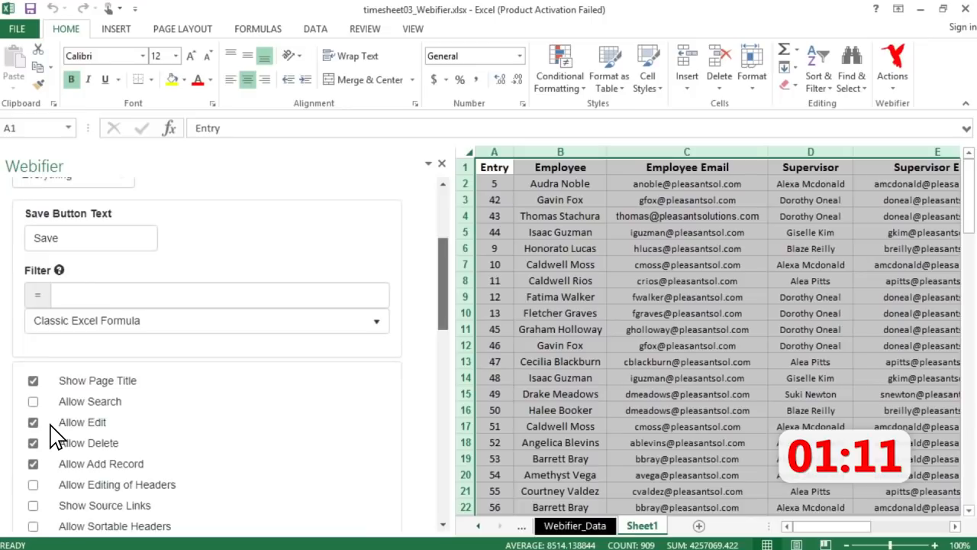
text(J:J="pending")
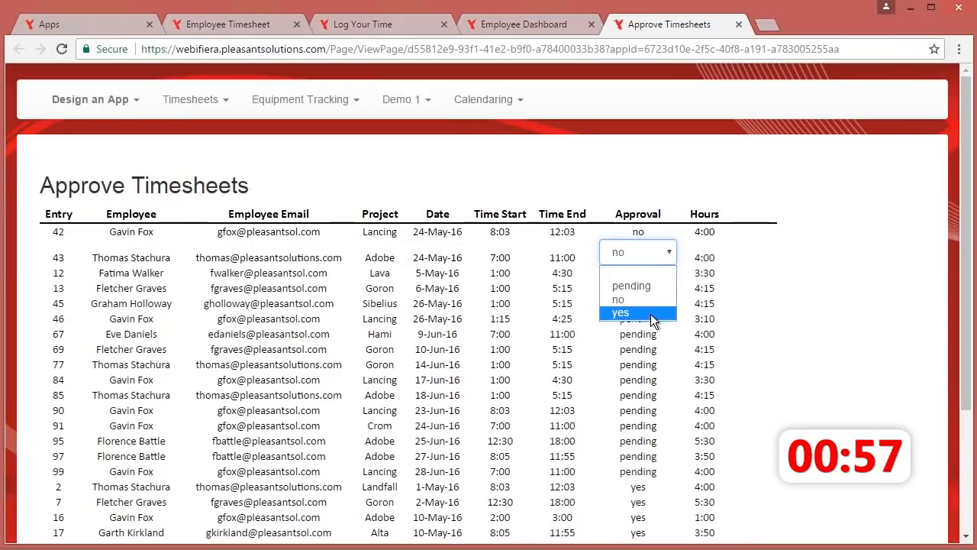
Mark timesheet entry 42 as approved (yes) on the Approve Timesheets web page.
click(620, 312)
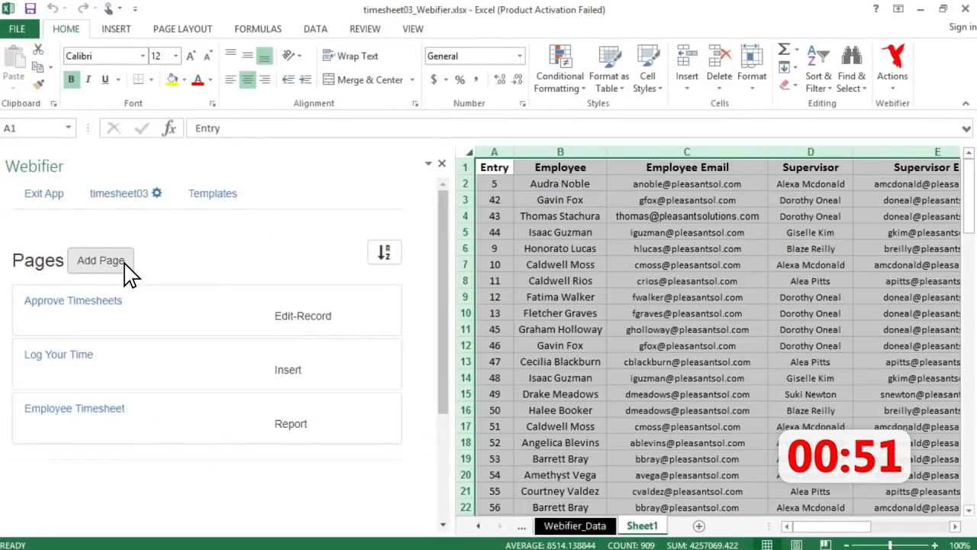
Add a Bookkeeping Report page filtered to J="yes" and view it in the browser.
click(100, 260)
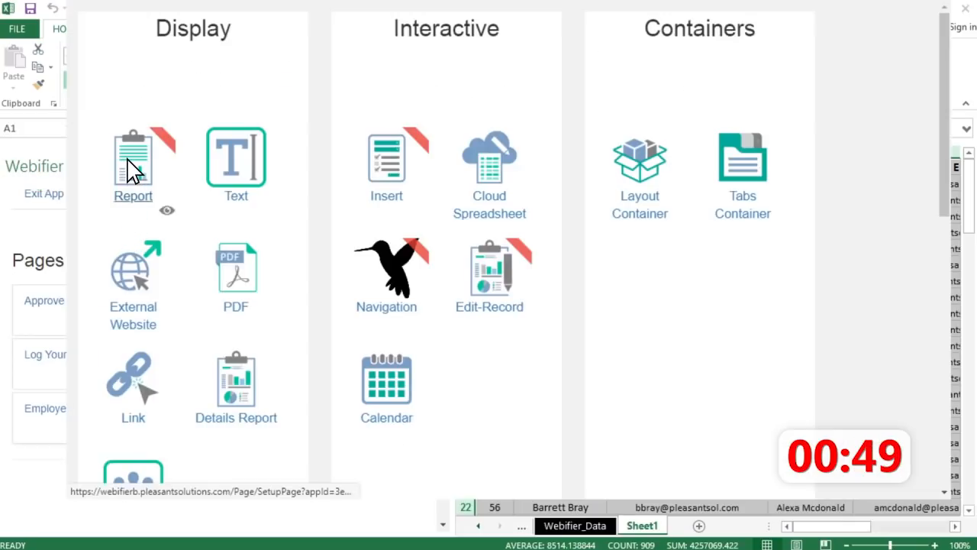
click(133, 155)
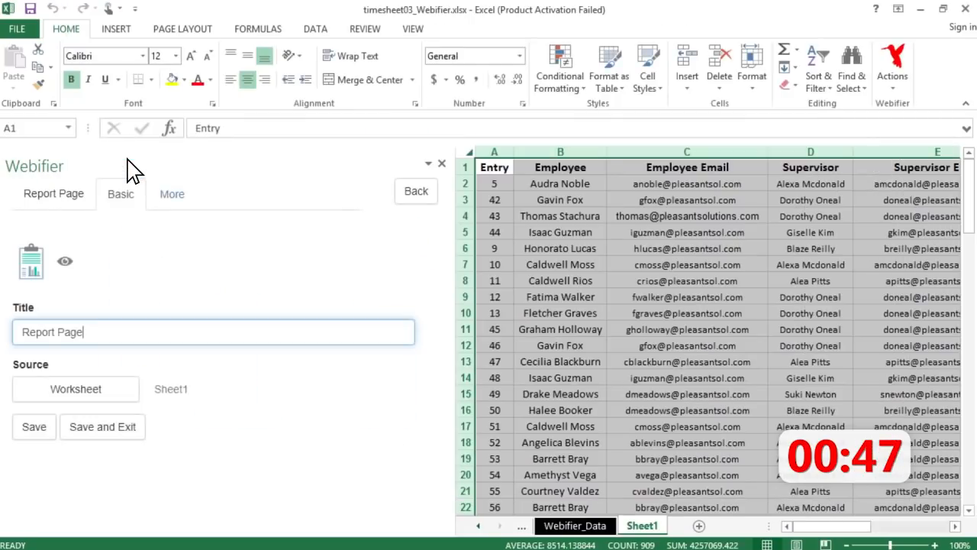
text(Bookkeeping)
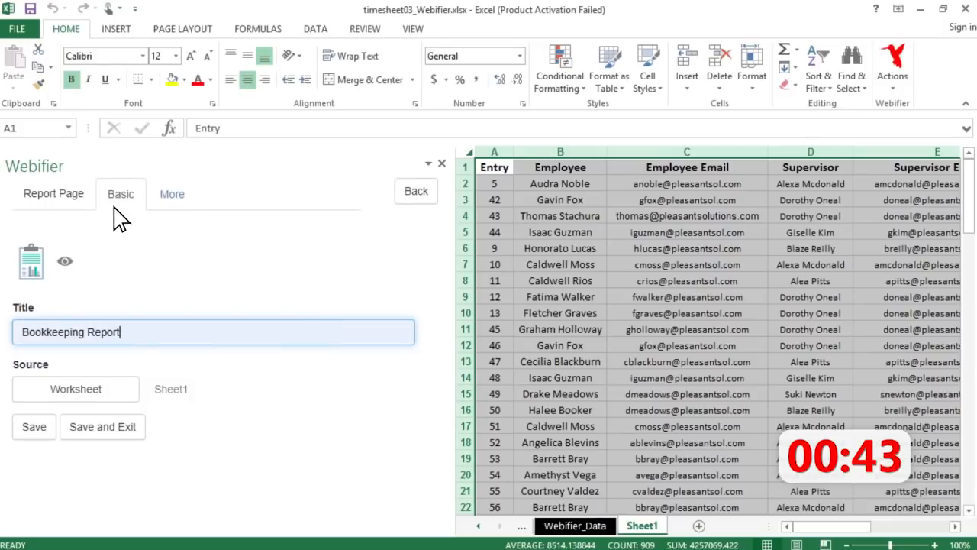
mouse_move(58, 440)
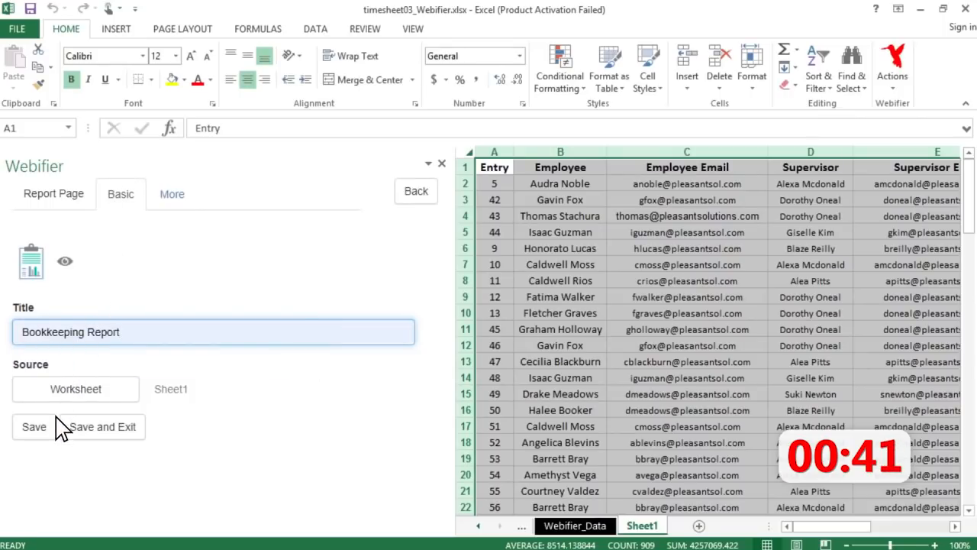
click(171, 194)
text(J=")
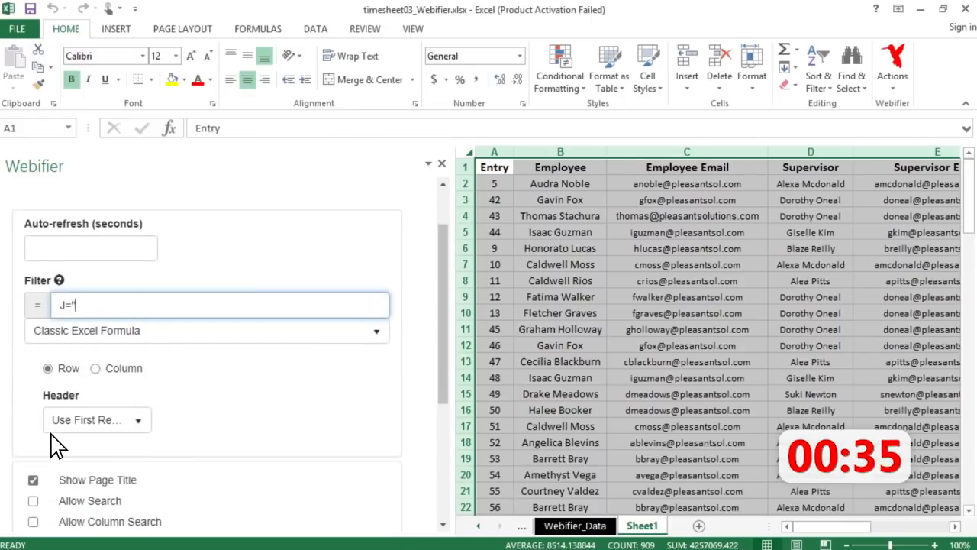
text(yes)
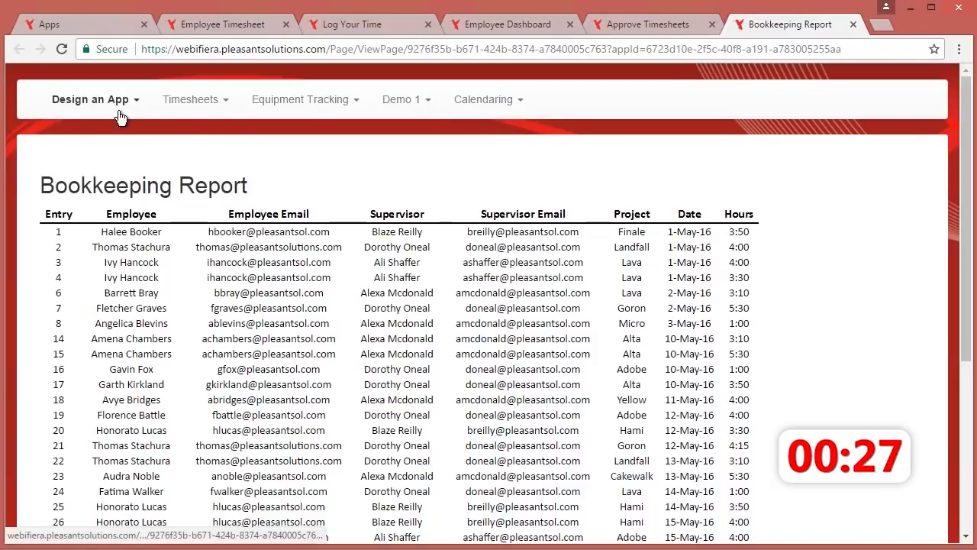
Add a Page Changed email notification for the Timesheets app's Bookkeeping Report page and save it.
click(88, 99)
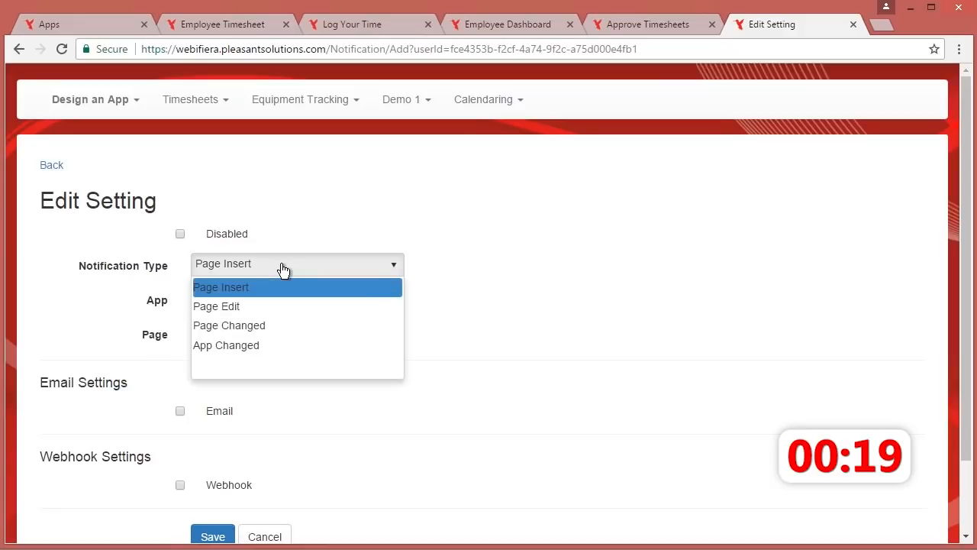
click(230, 325)
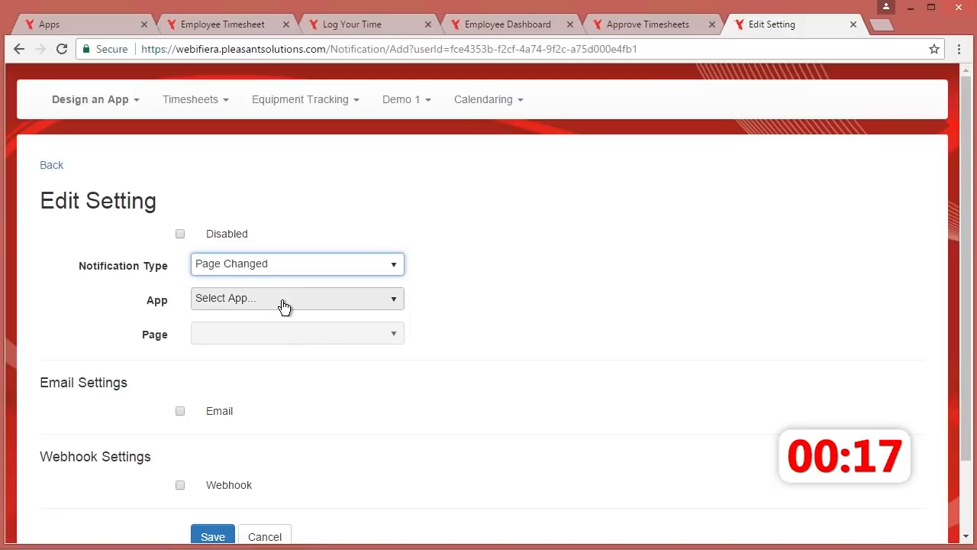
click(296, 297)
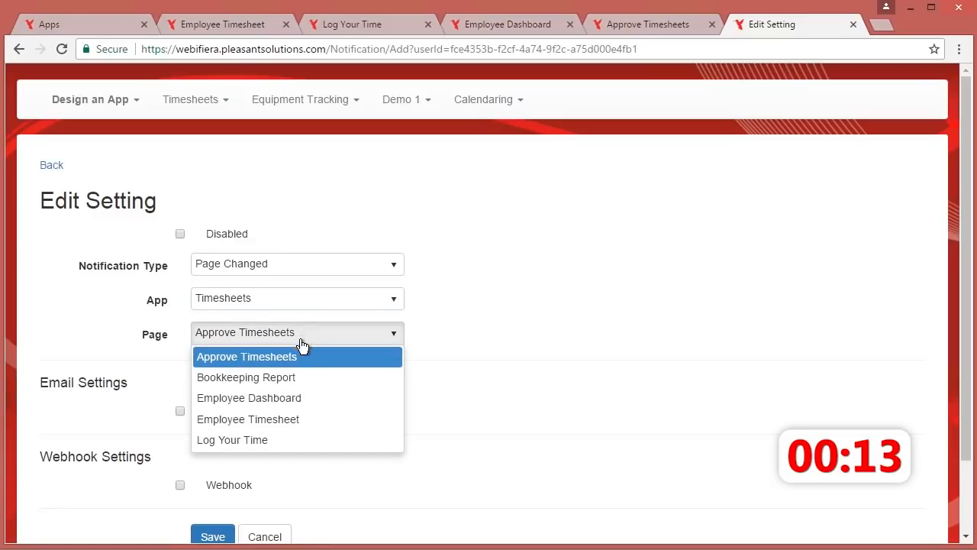
click(246, 378)
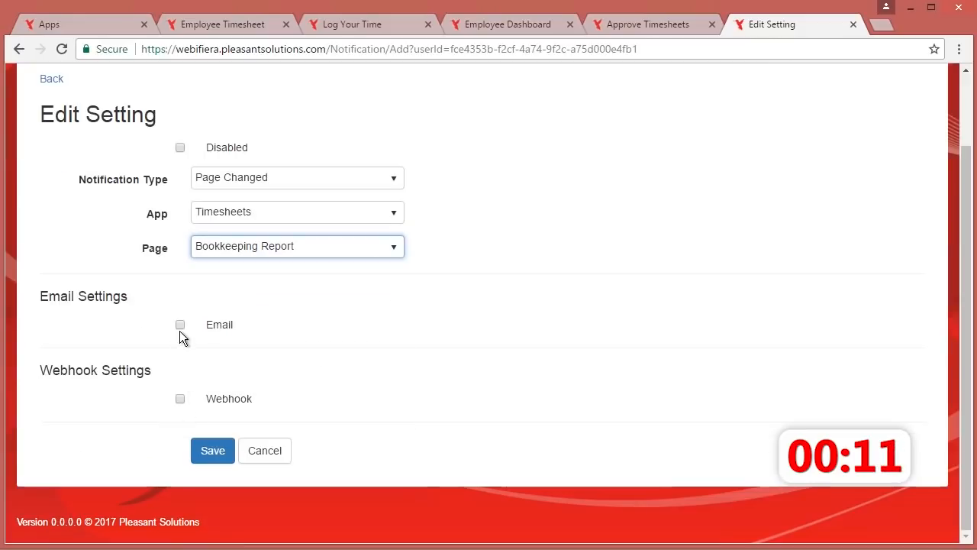
click(180, 324)
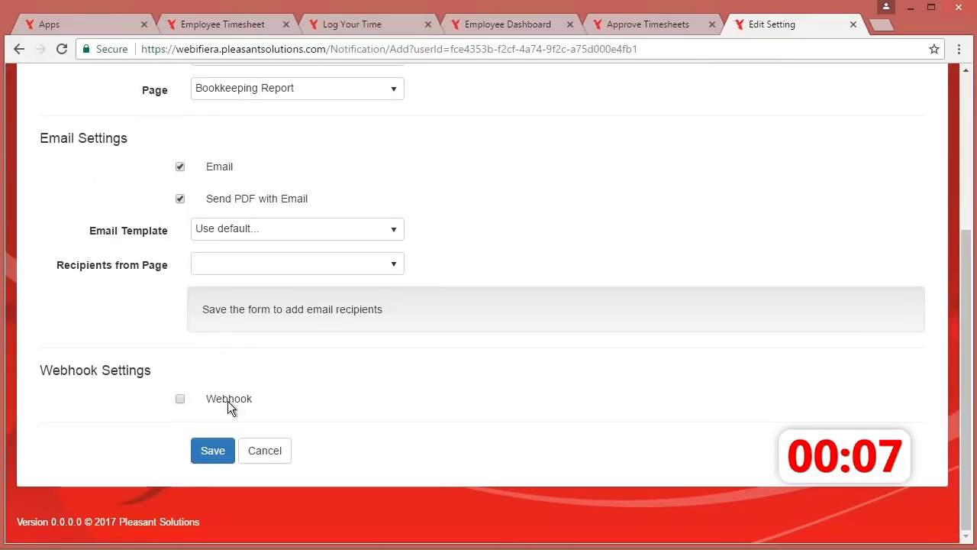
click(213, 451)
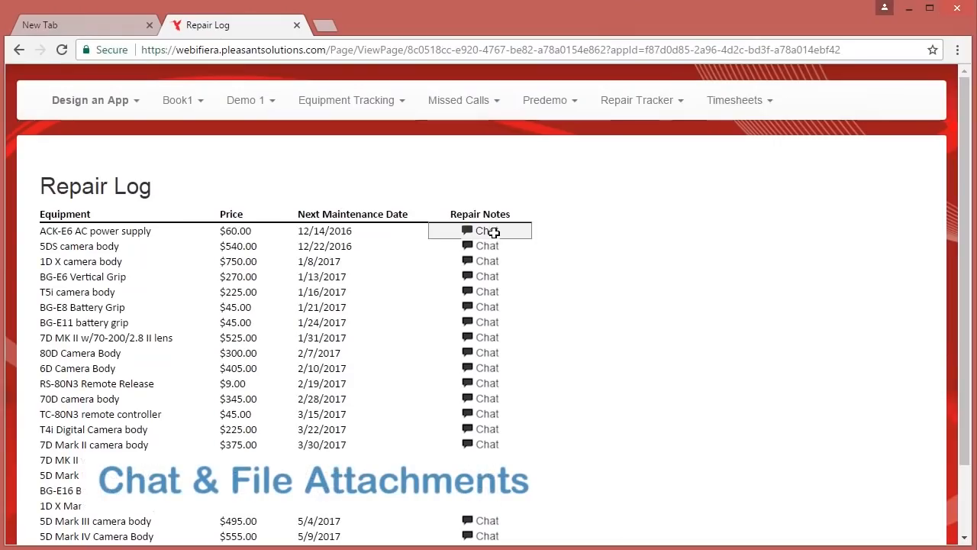
In the ACK-E6 AC power supply row's chat, draft 'Power supply not functioning'.
click(488, 231)
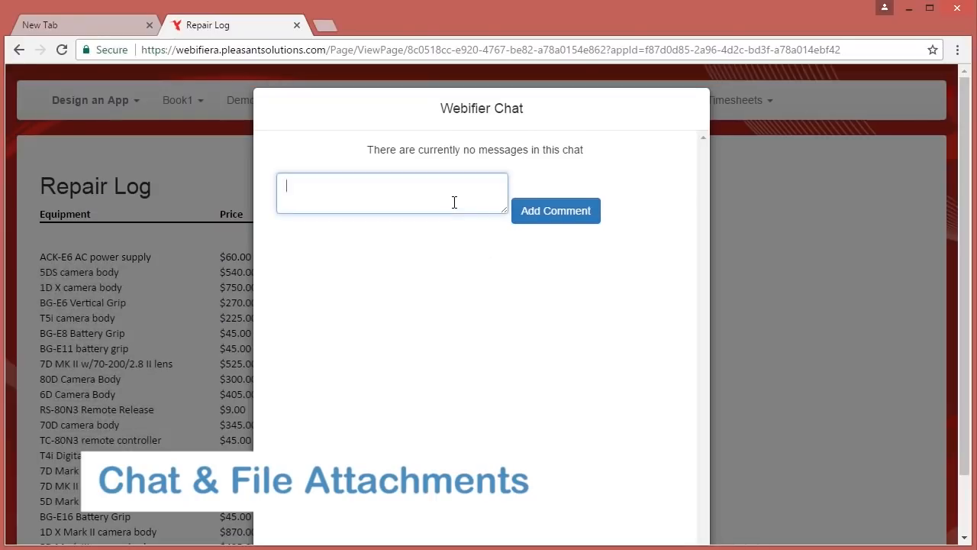
text(Power supply not functionin)
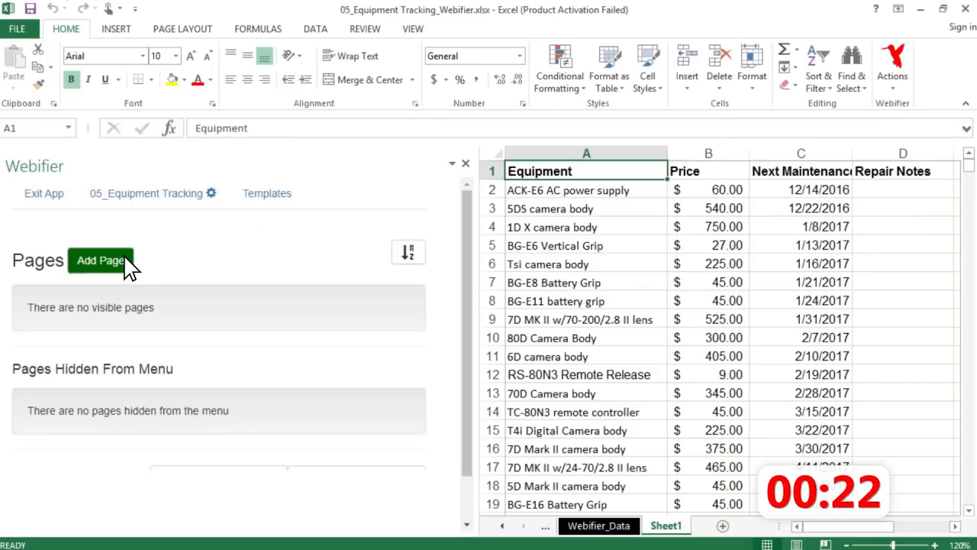
Add an edit-record page titled Repair Log to the equipment app and save it.
click(101, 259)
text(R)
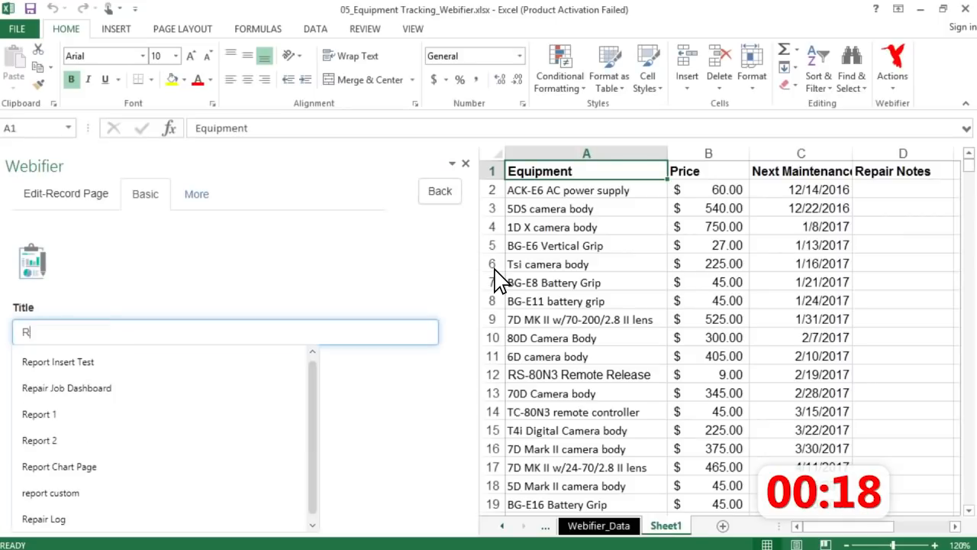
click(43, 519)
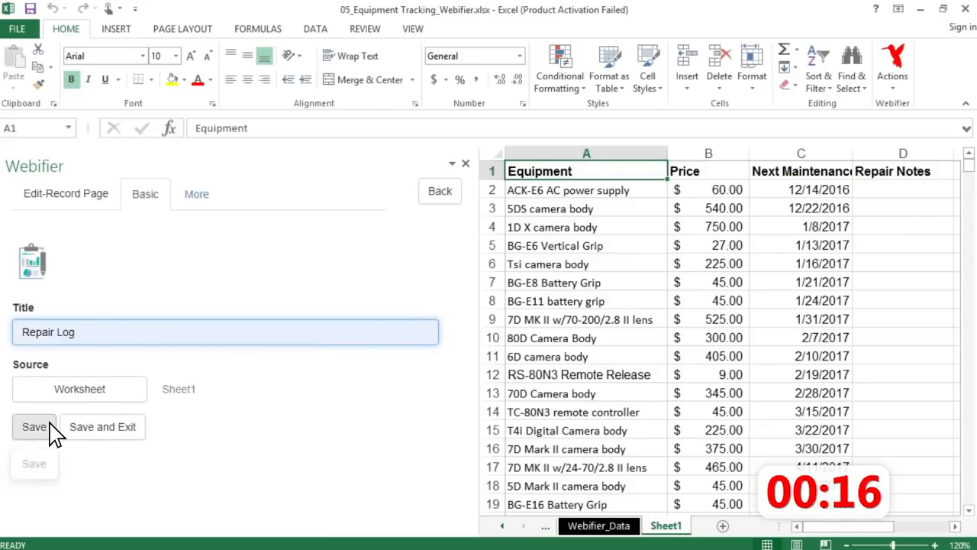
click(33, 428)
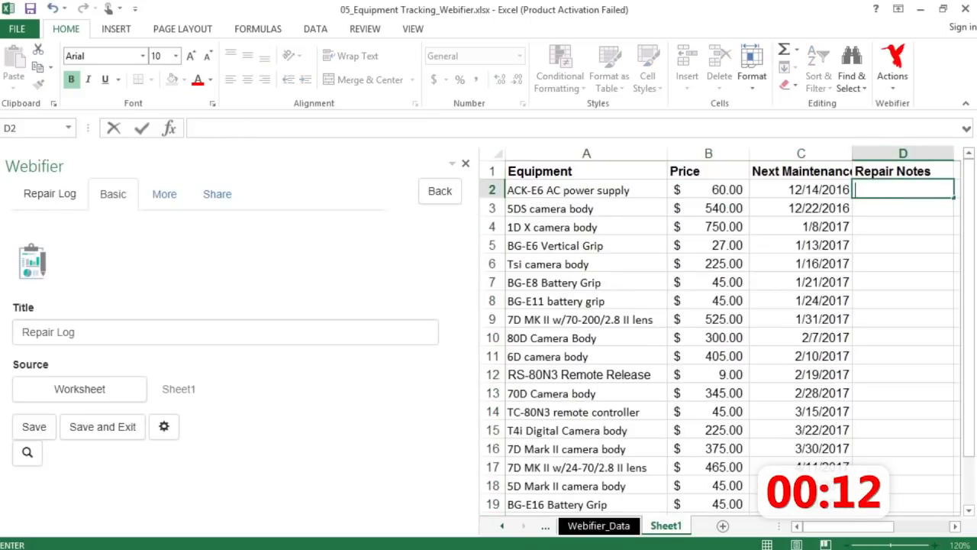
Enter =WEBIFIERINSERTCHAT formulas in Repair Notes column D and check the ACK-E6 row's chat online.
text(=)
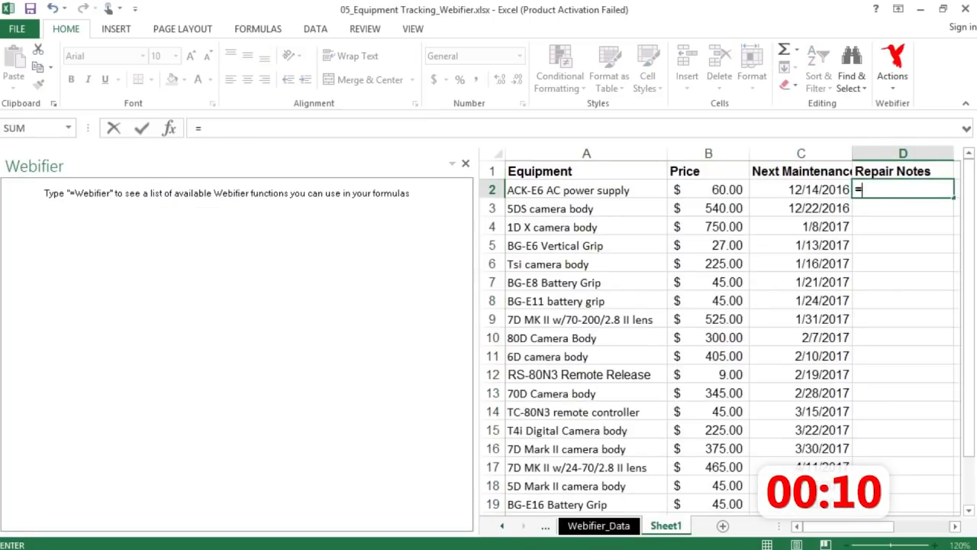
text(WEBIFIER)
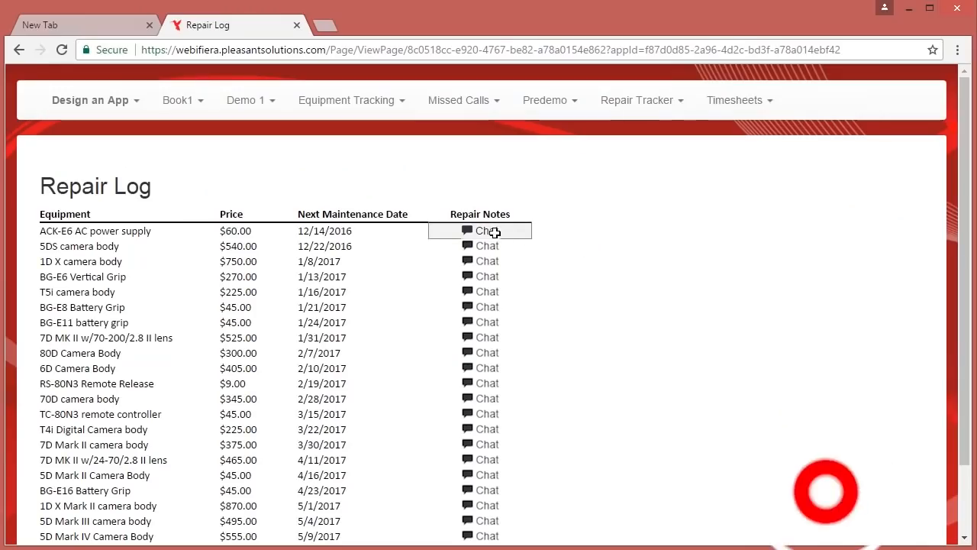
click(486, 230)
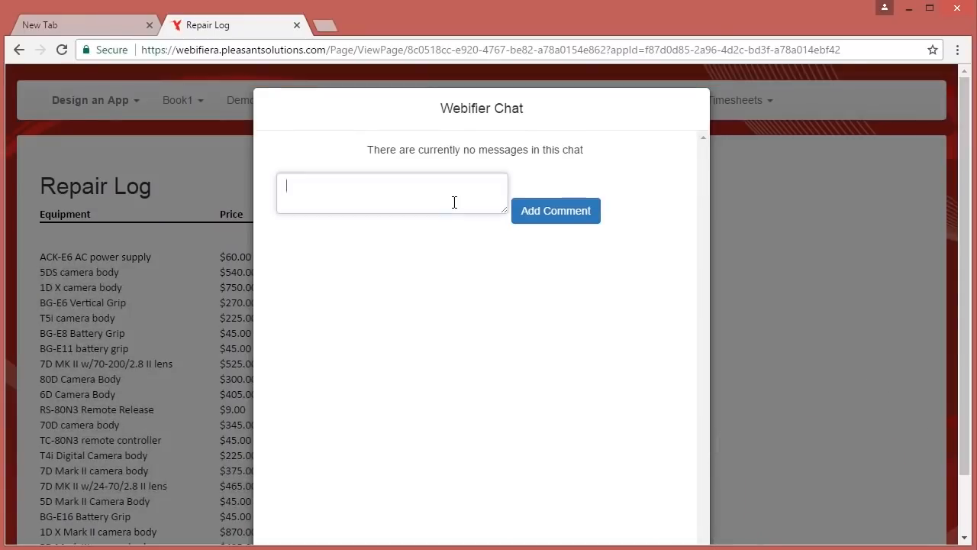
click(556, 210)
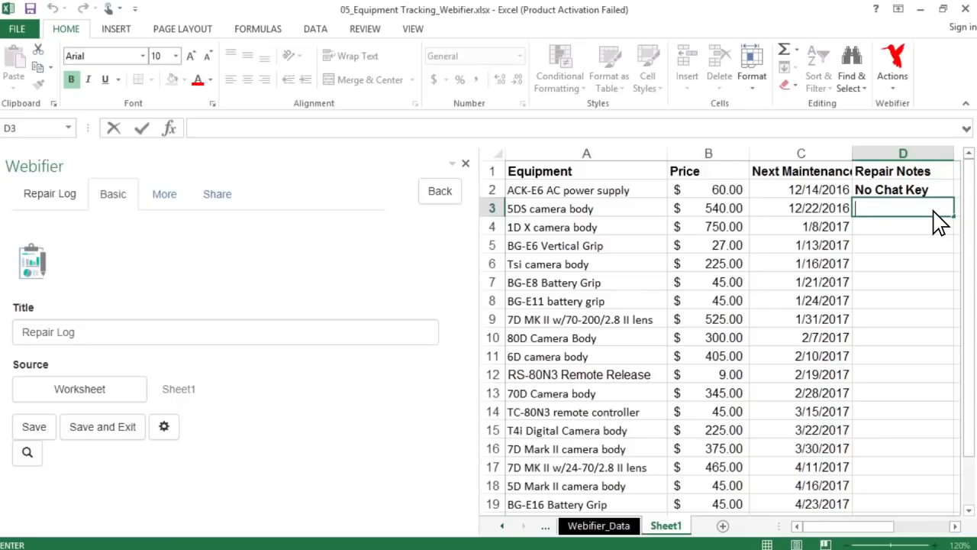
text(=web)
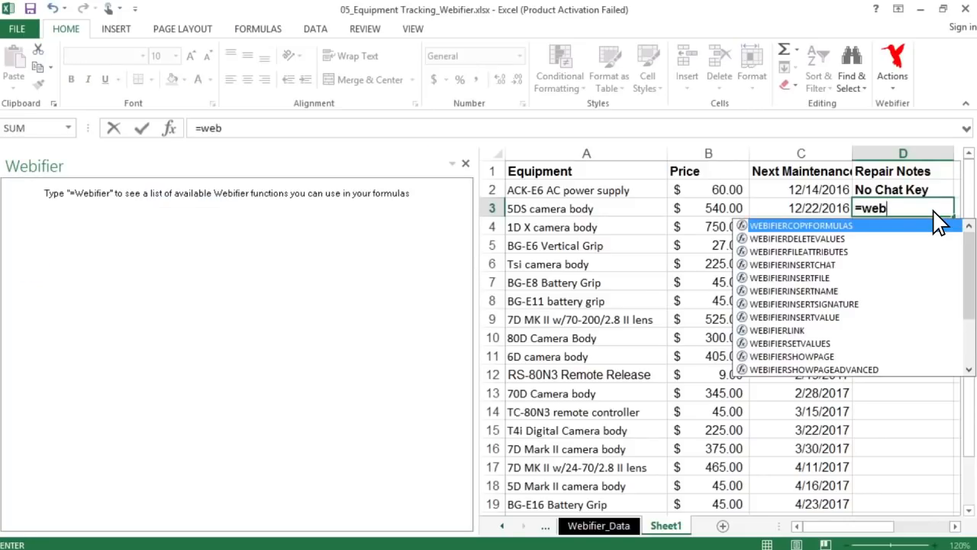
text(ifi)
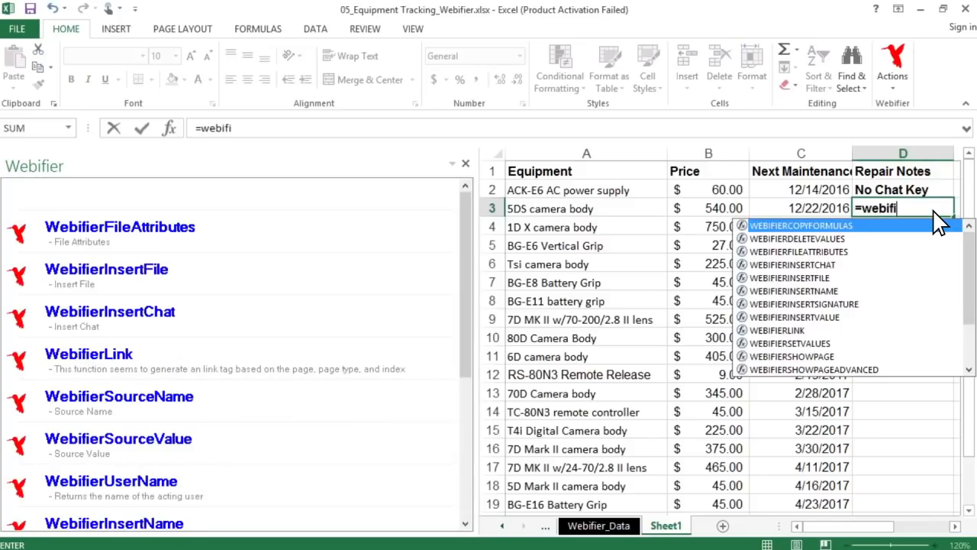